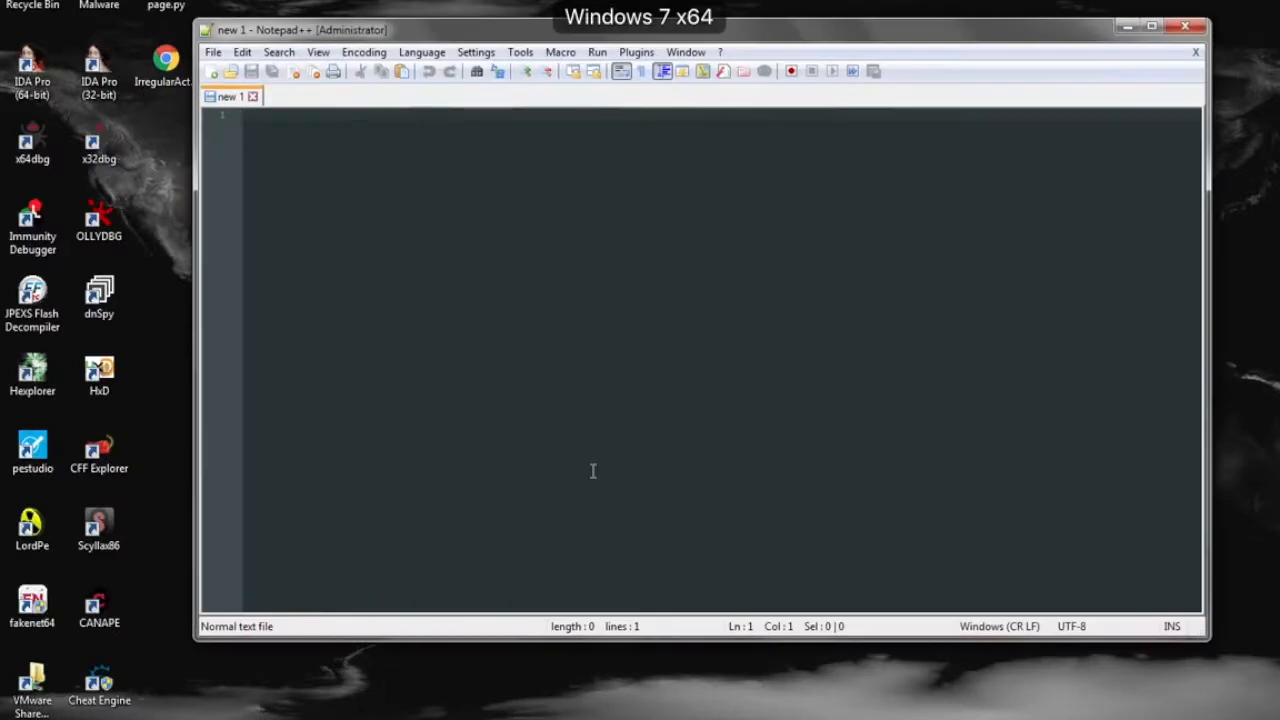
Step: Type a Notepad++ note about a bank spam message's HTML attachment, ending '....lets have fun'
text(received a spam mess)
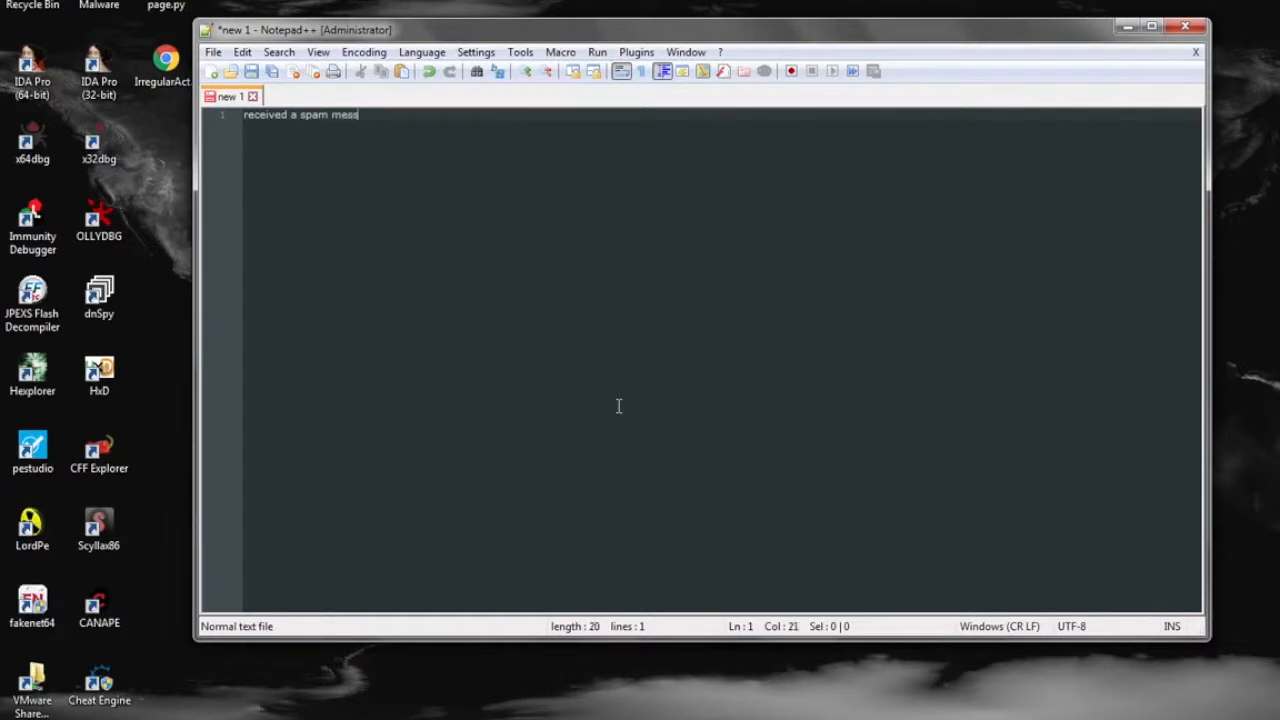
text(age from a bank asking to open t)
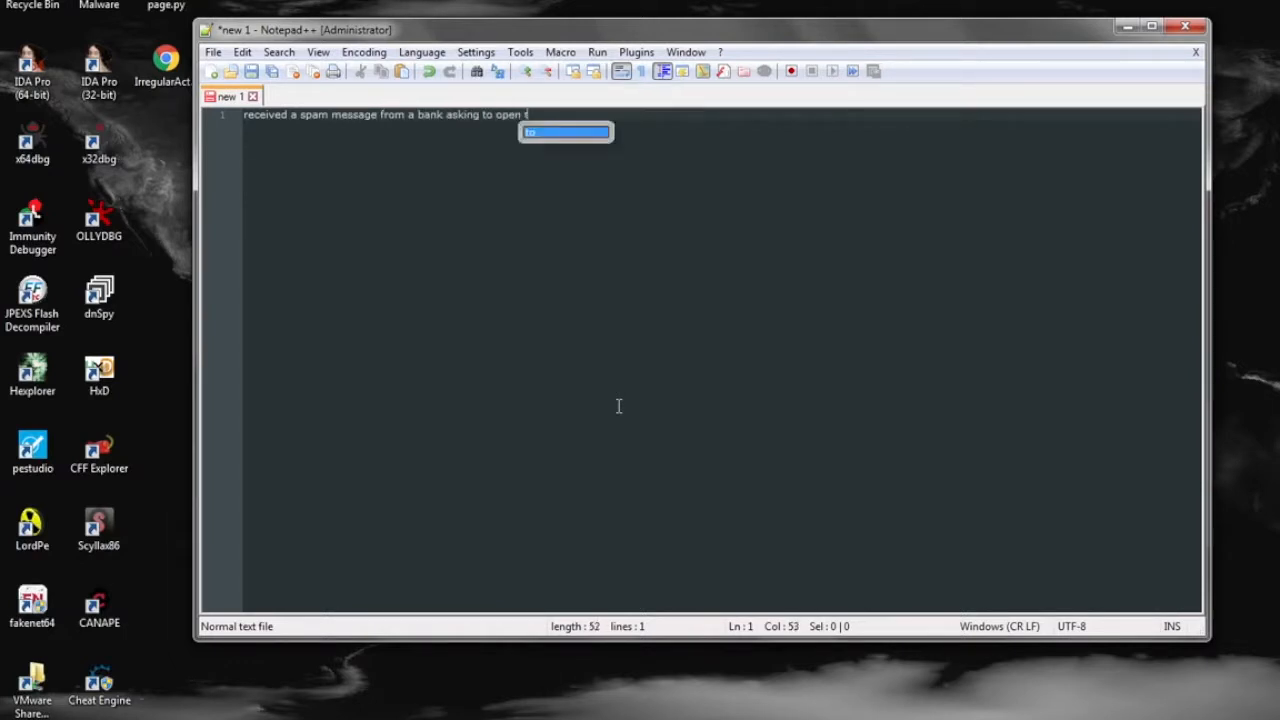
text(he HTML document attachment)
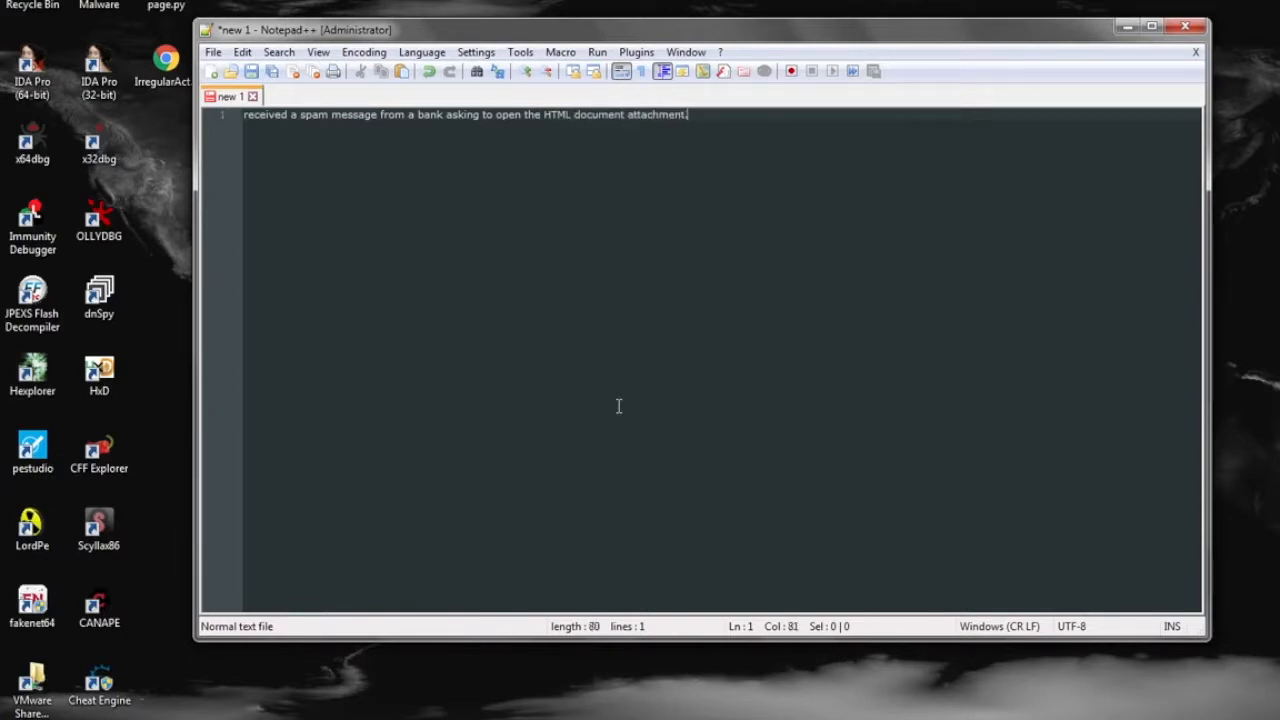
text(....lets have fun)
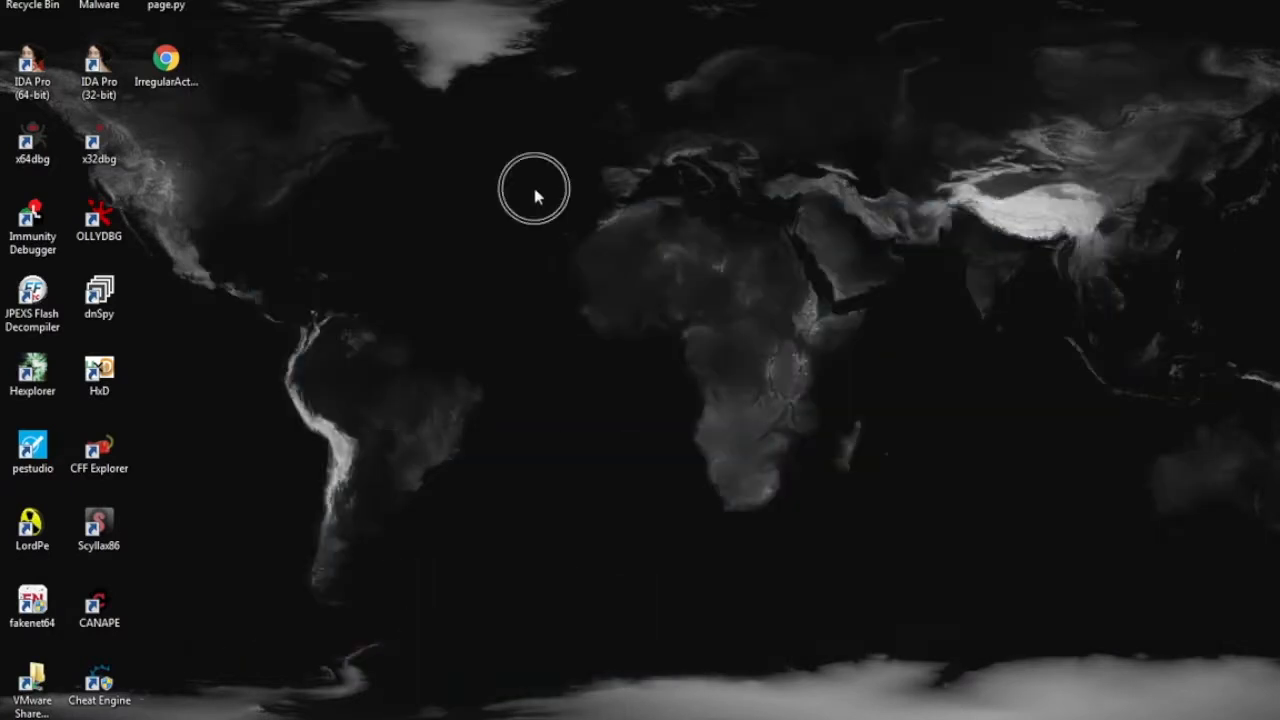
Step: Open IrregularActivityFile.html in Notepad++ and search its source for 'submit'
right_click(166, 70)
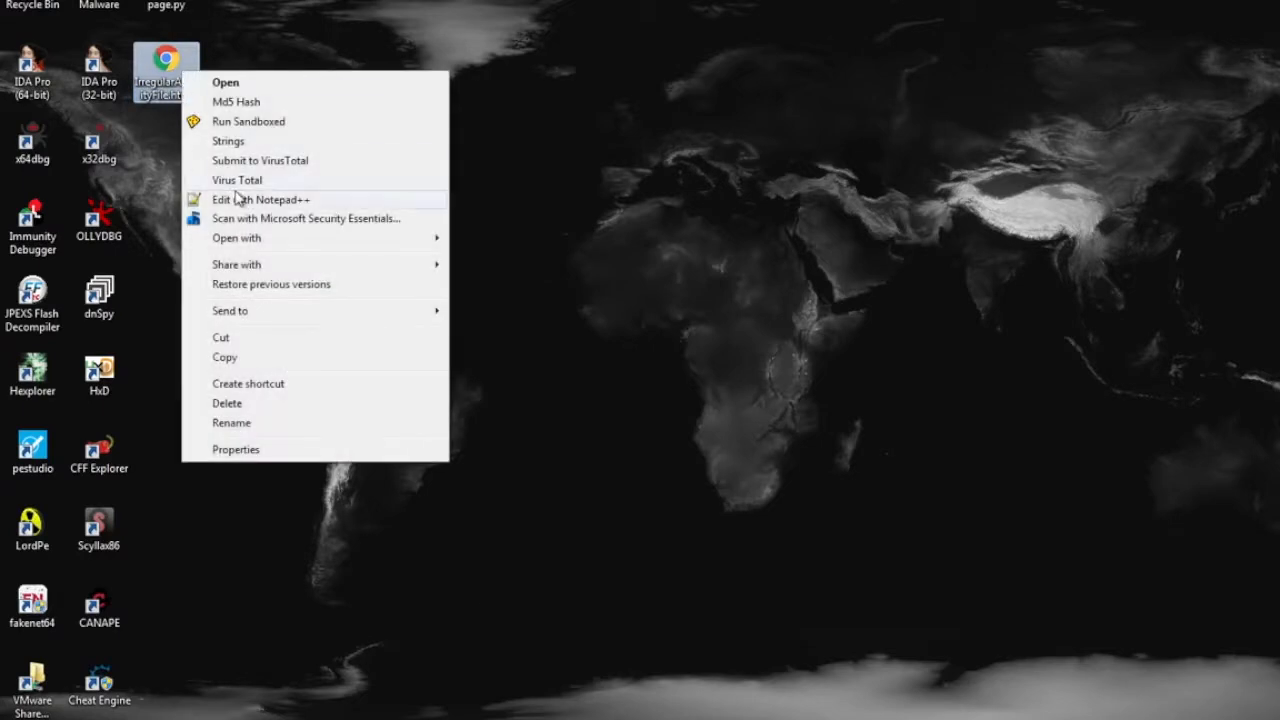
click(261, 199)
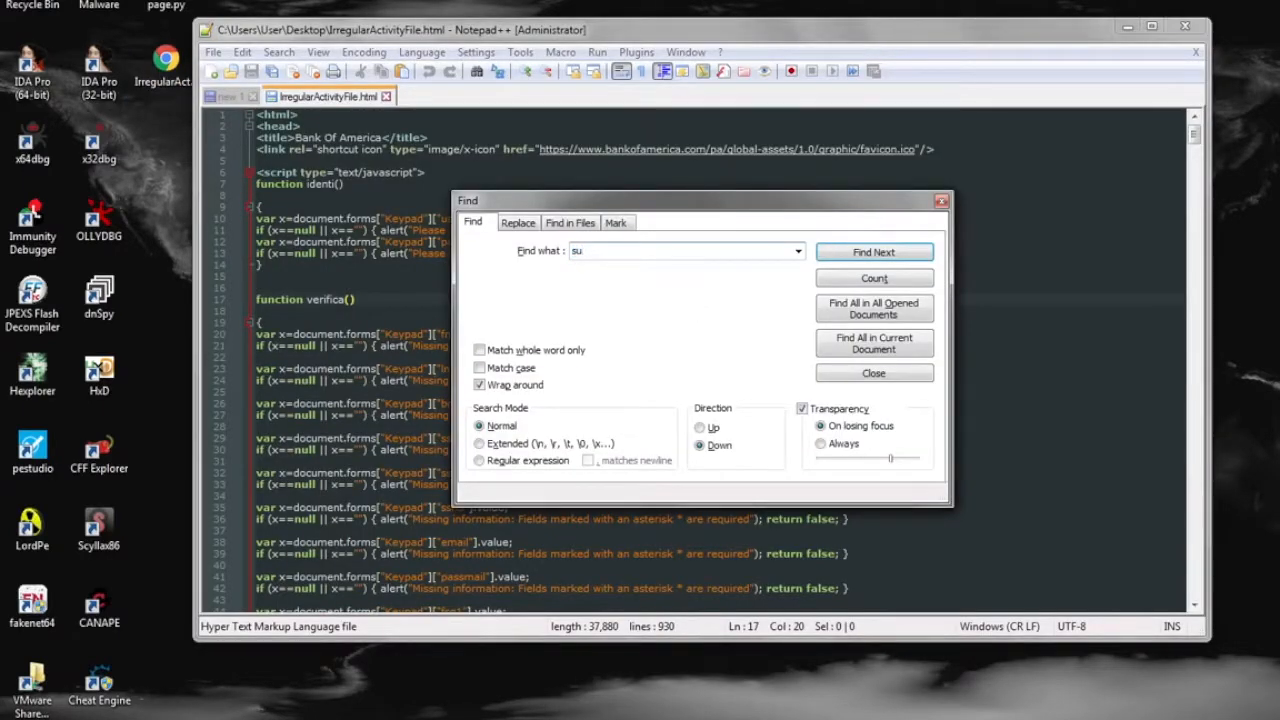
text(submit)
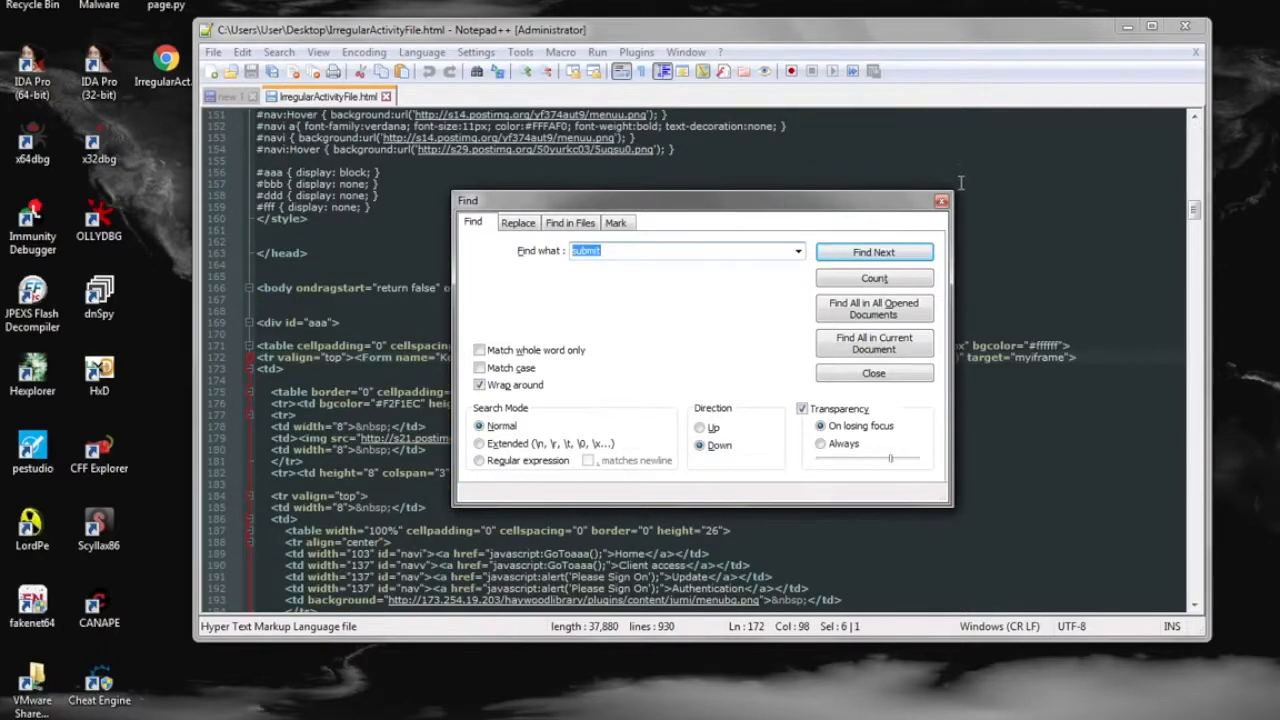
click(872, 372)
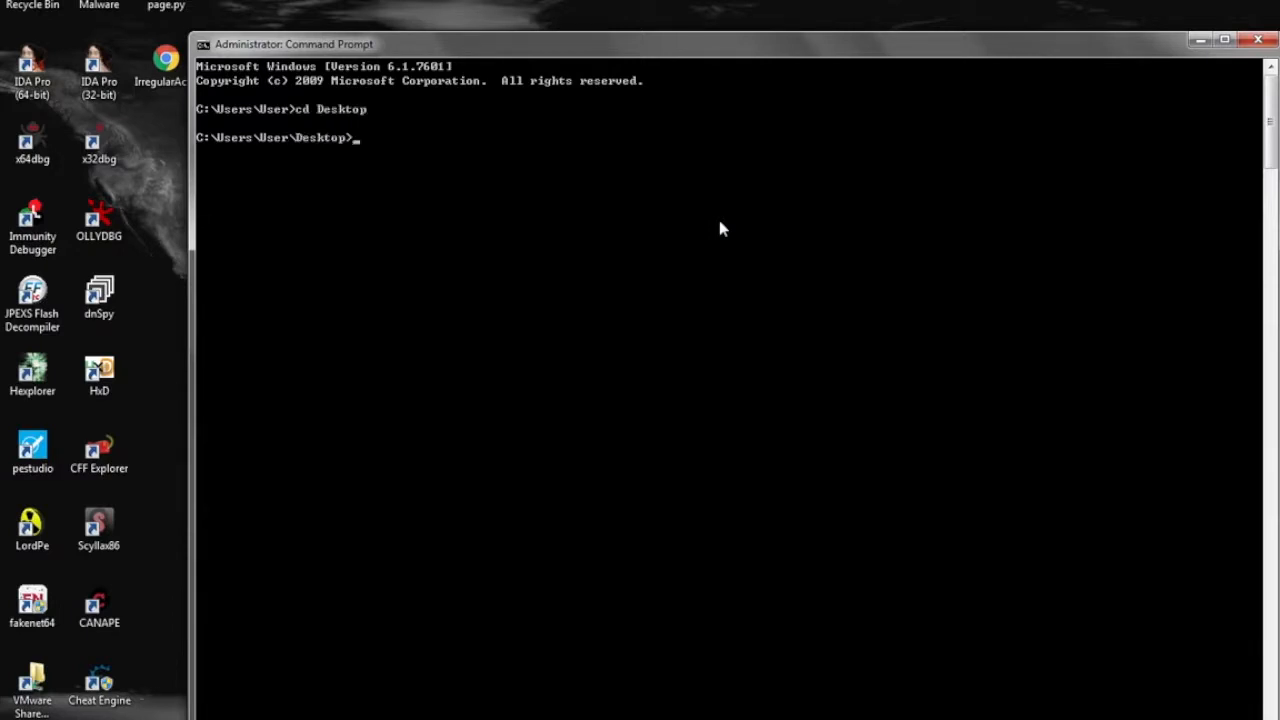
Step: Enter the command 'python -m SimpleHTTPServer' in Command Prompt
text(python -m)
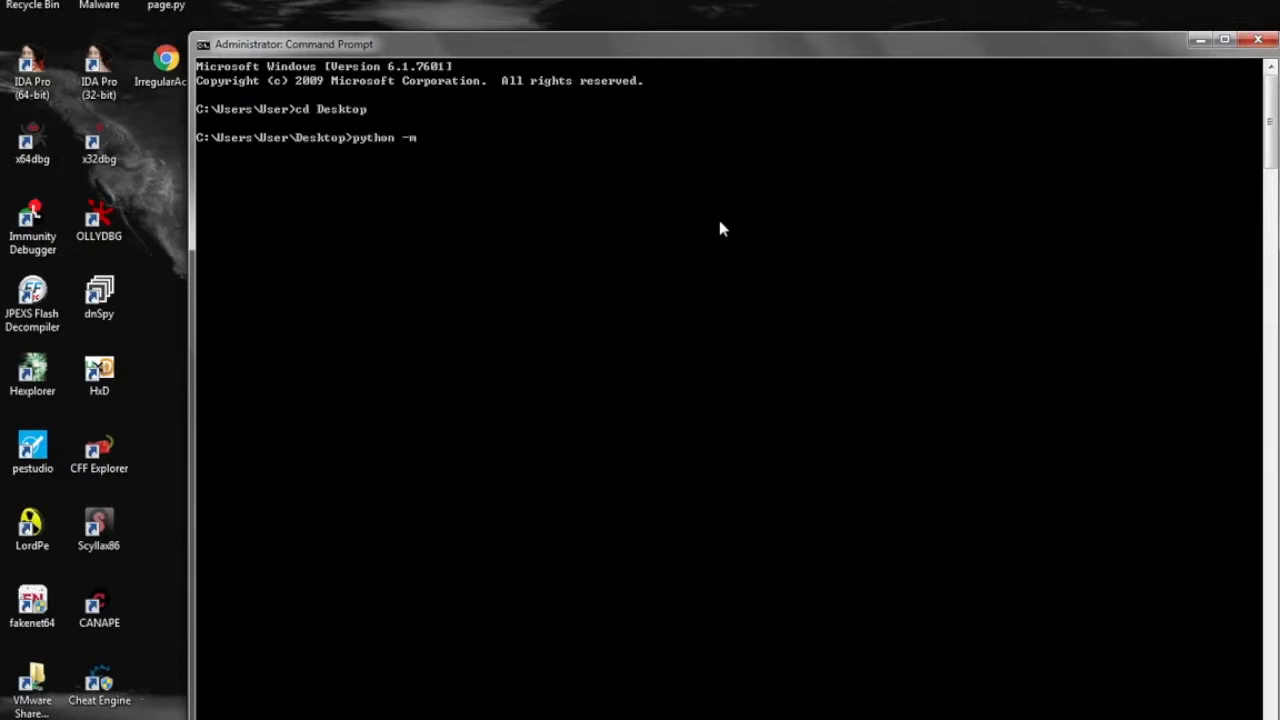
text(SimpleHTT)
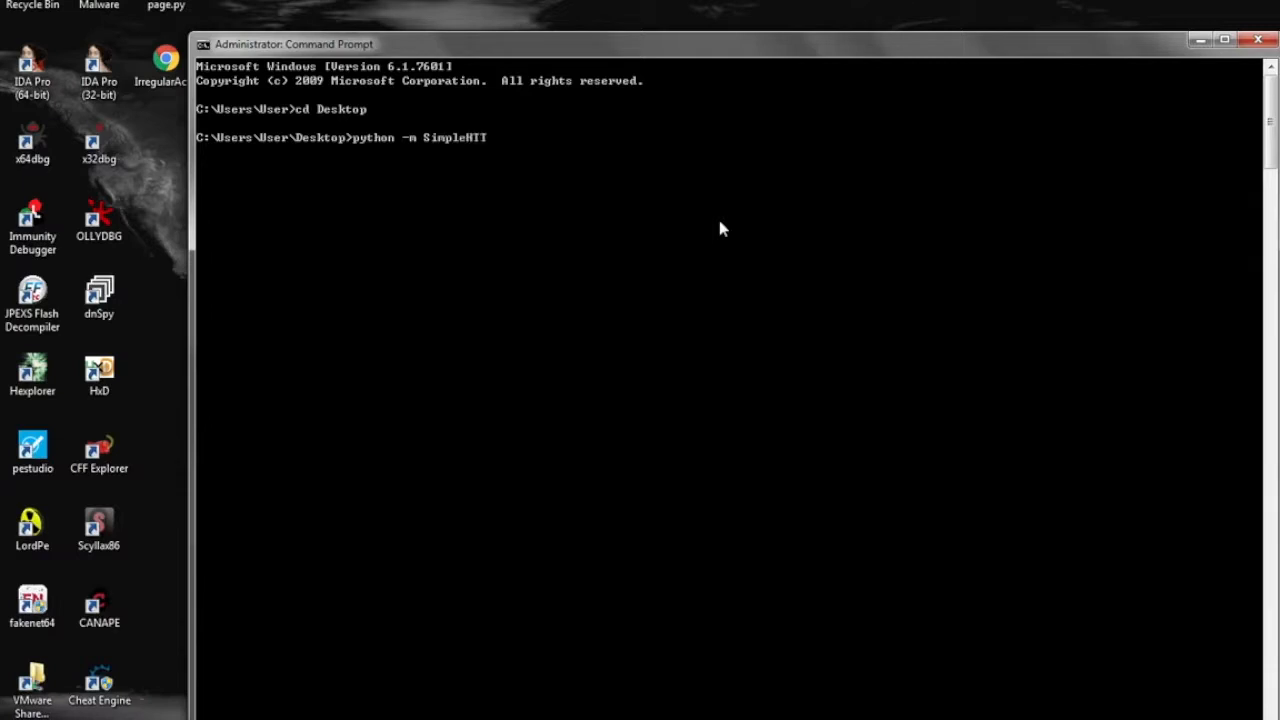
text(PServer)
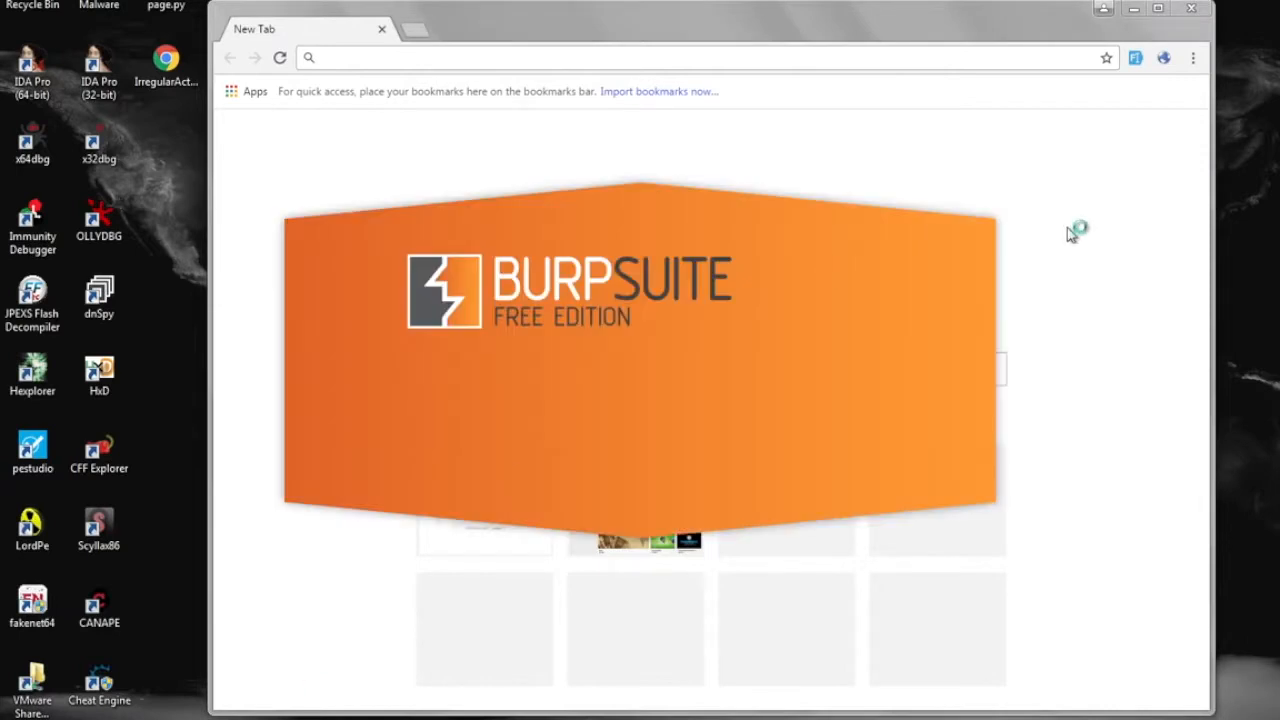
Step: Launch Burp Suite with a temporary project and go to the Proxy tab
click(1164, 57)
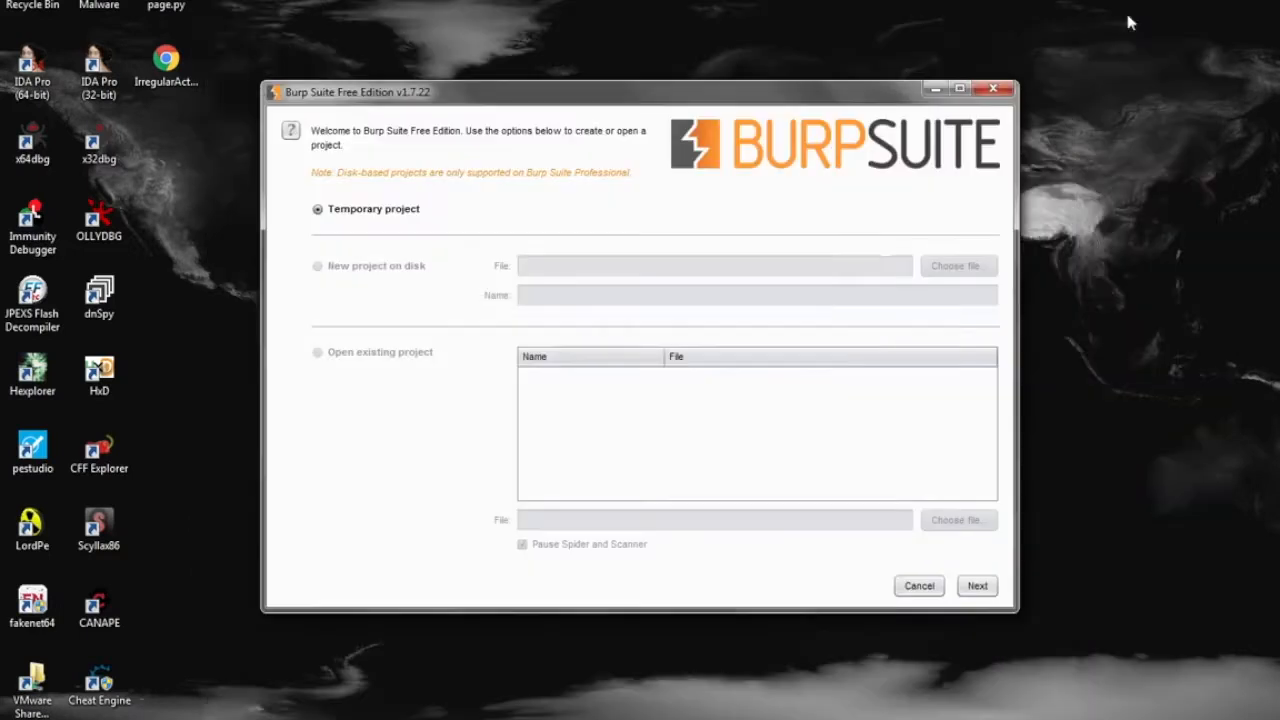
click(977, 585)
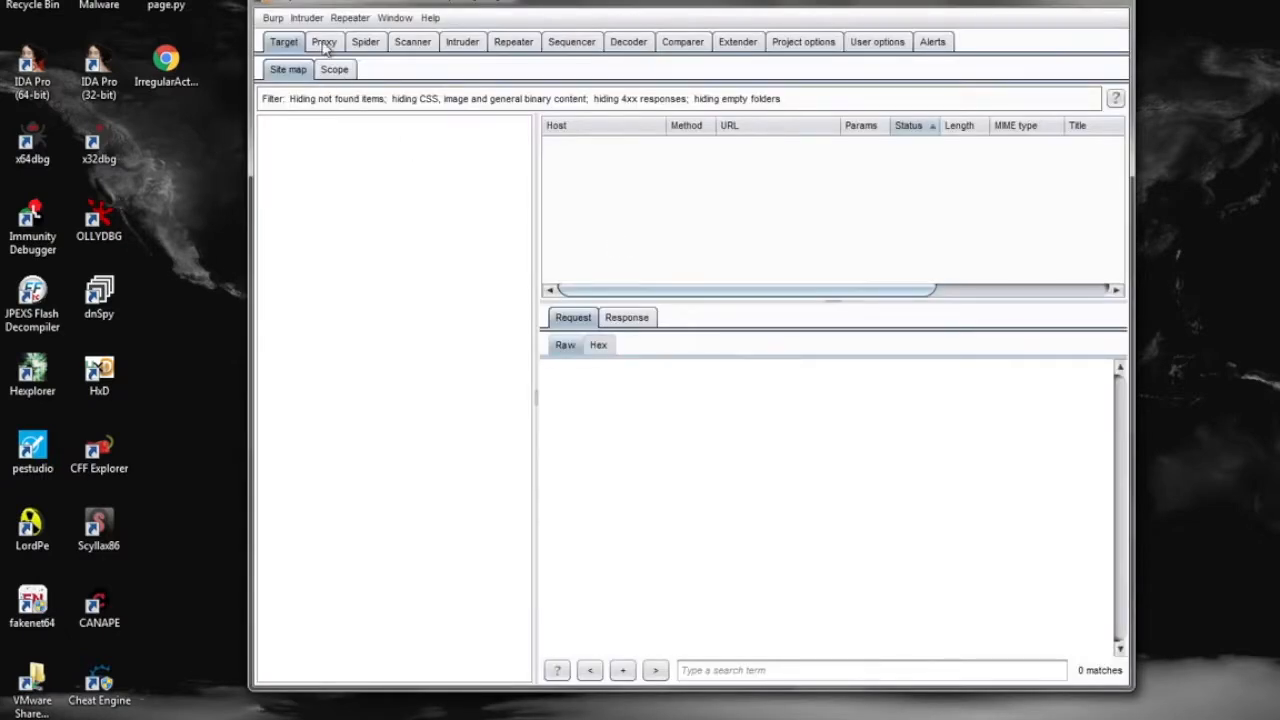
click(323, 41)
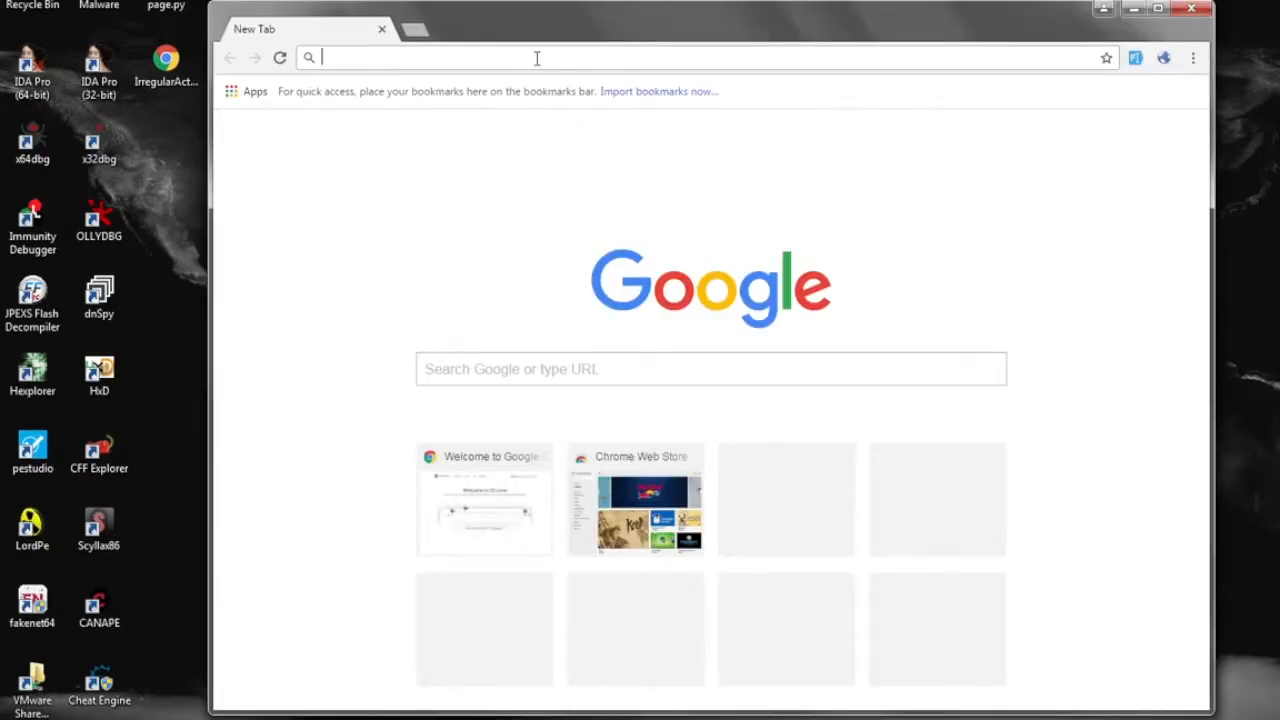
text(http://127.0.0.1)
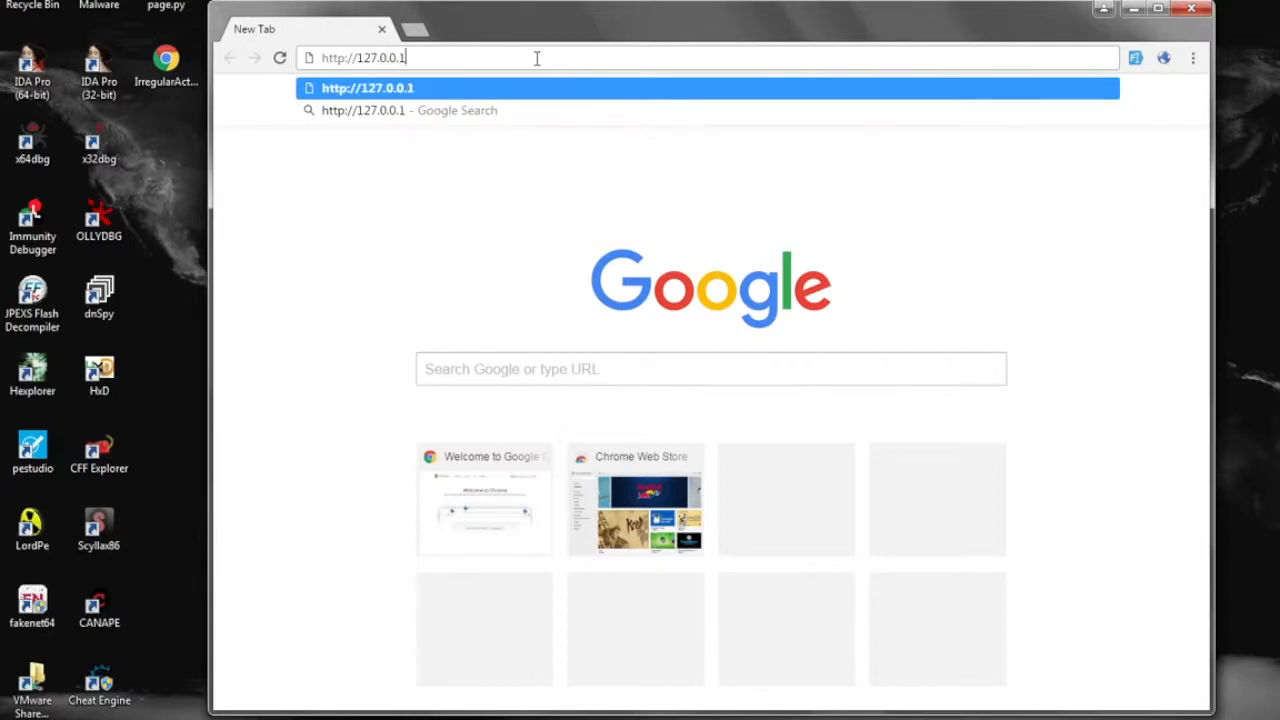
text(/IrregularActivityFi)
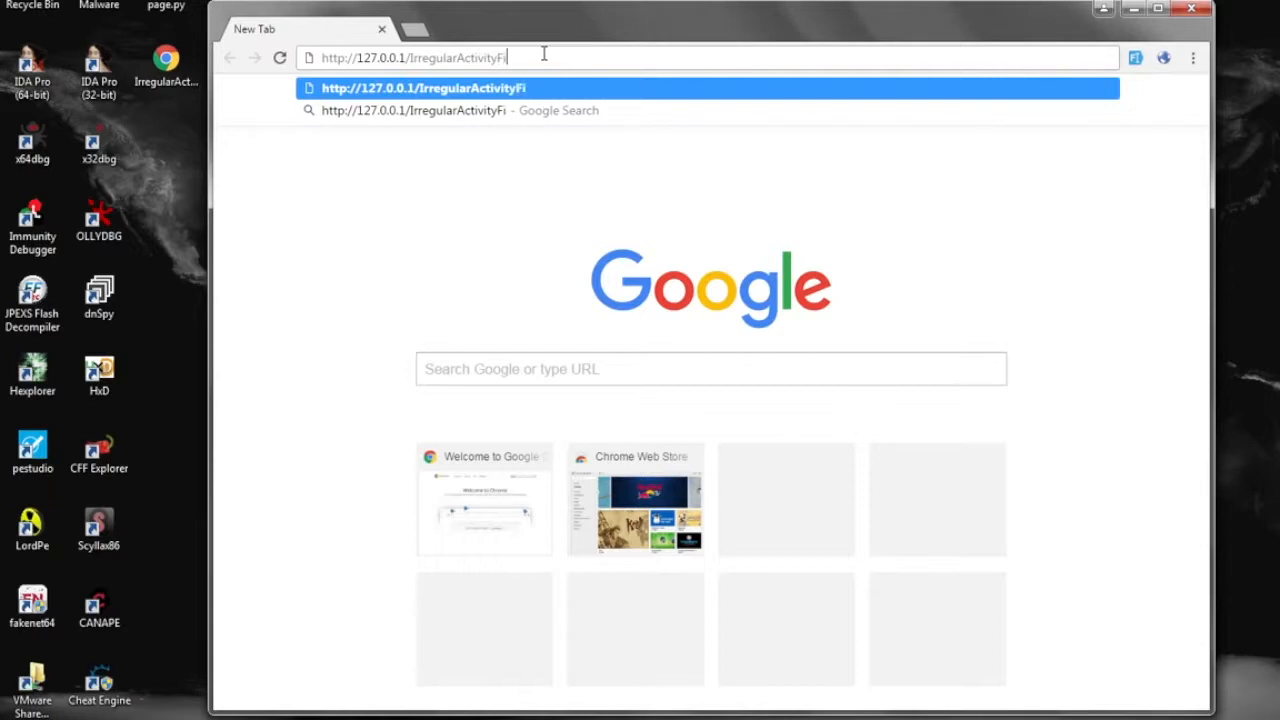
text(le.html)
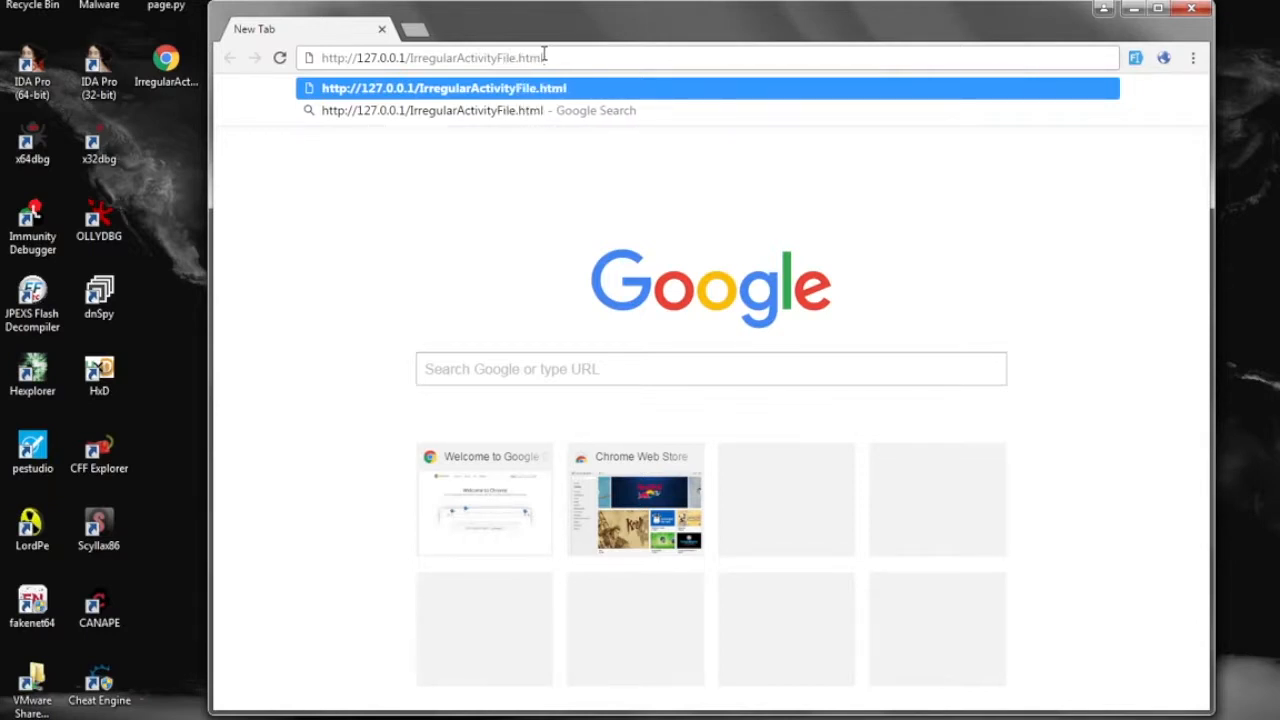
key(enter)
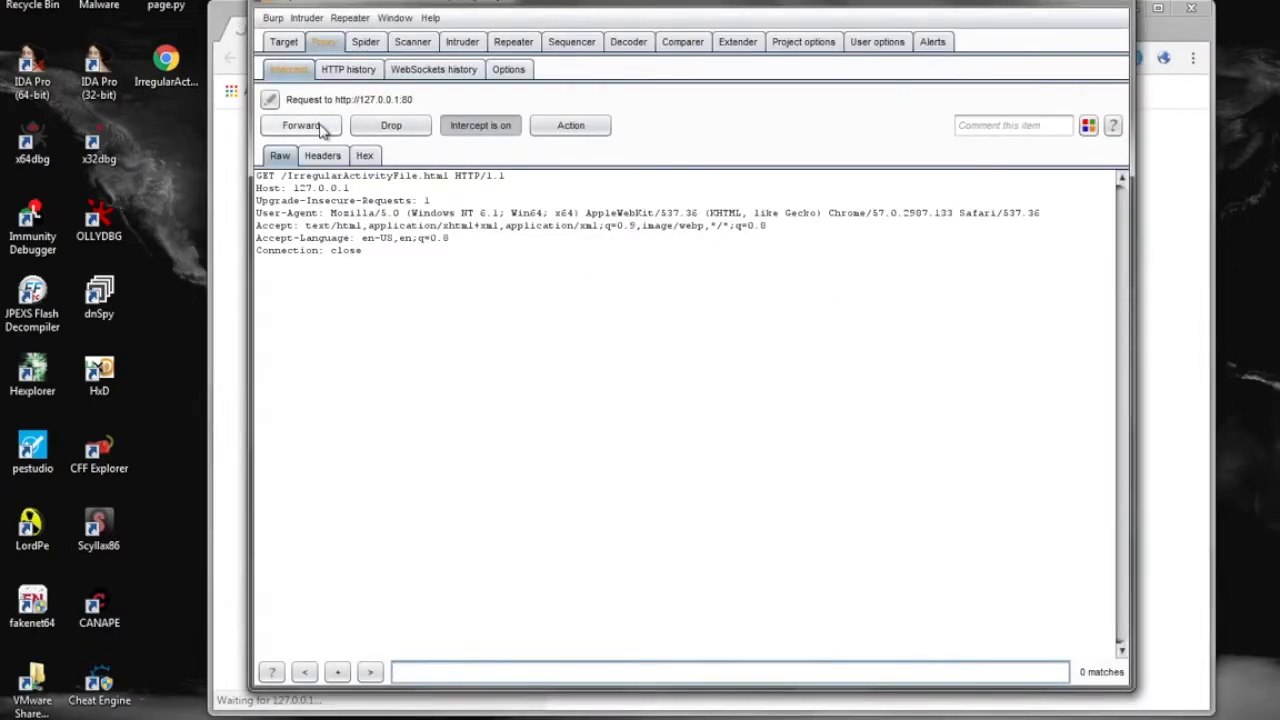
Step: Forward the captured GET request for IrregularActivityFile.html from Proxy > Intercept
click(301, 125)
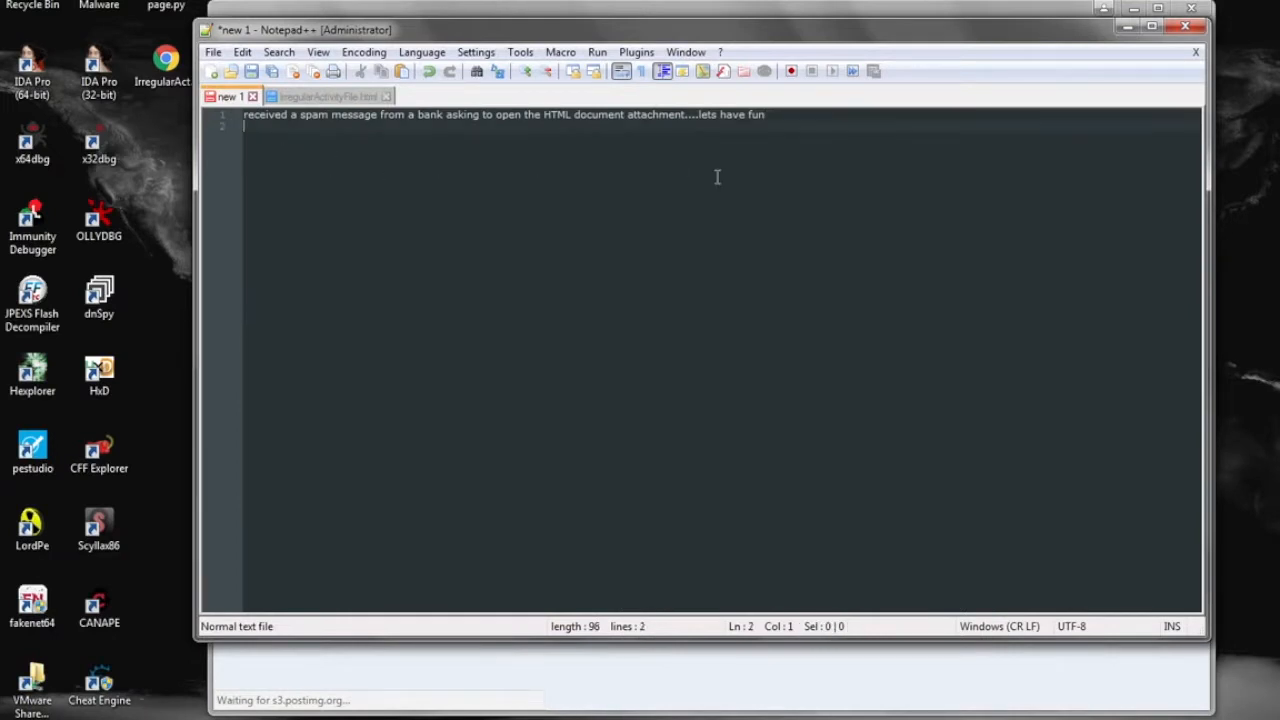
Step: Add a Notepad++ line saying the fake account page sends entered data to a weird IP
text(fake account)
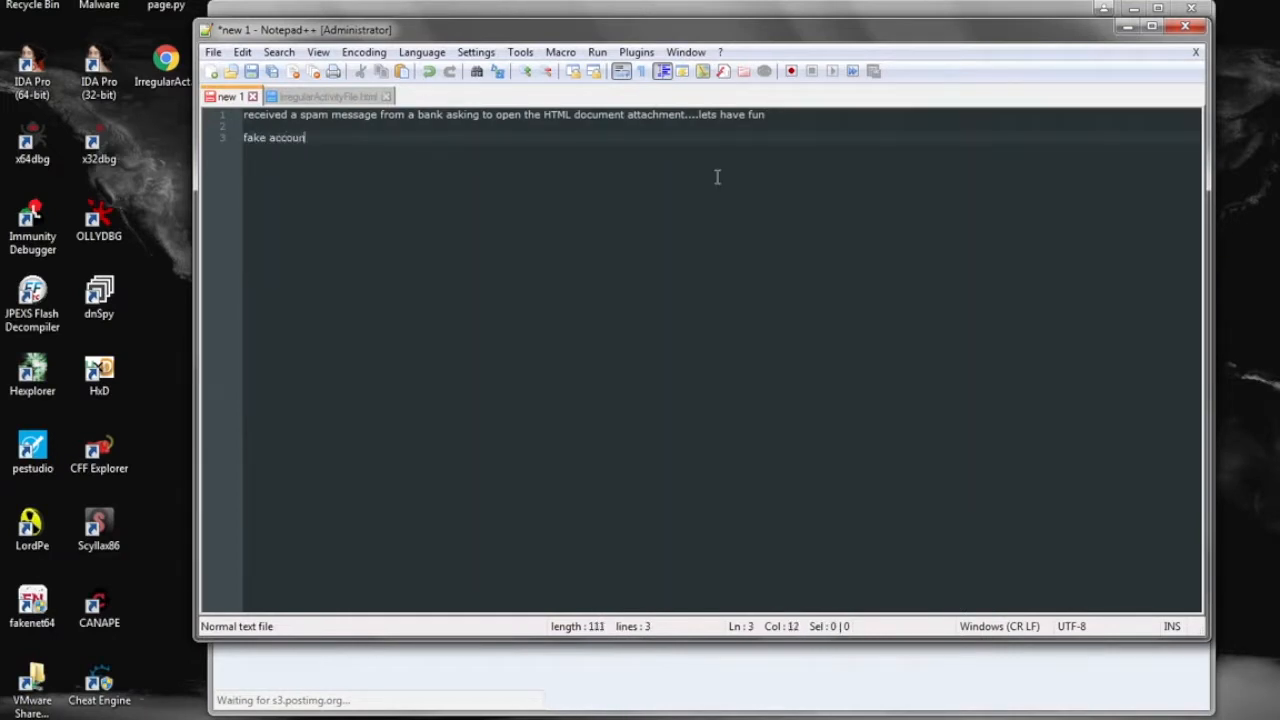
text(page that will submit what we enter to the w)
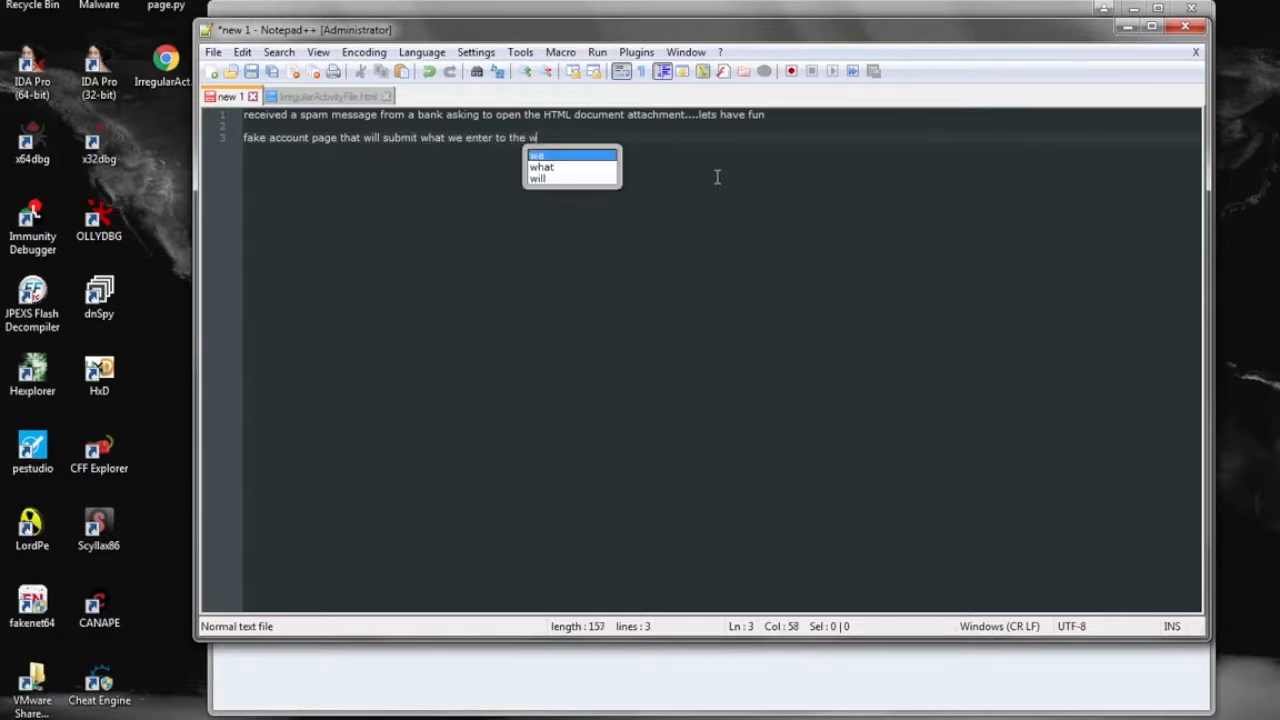
text(eird IP)
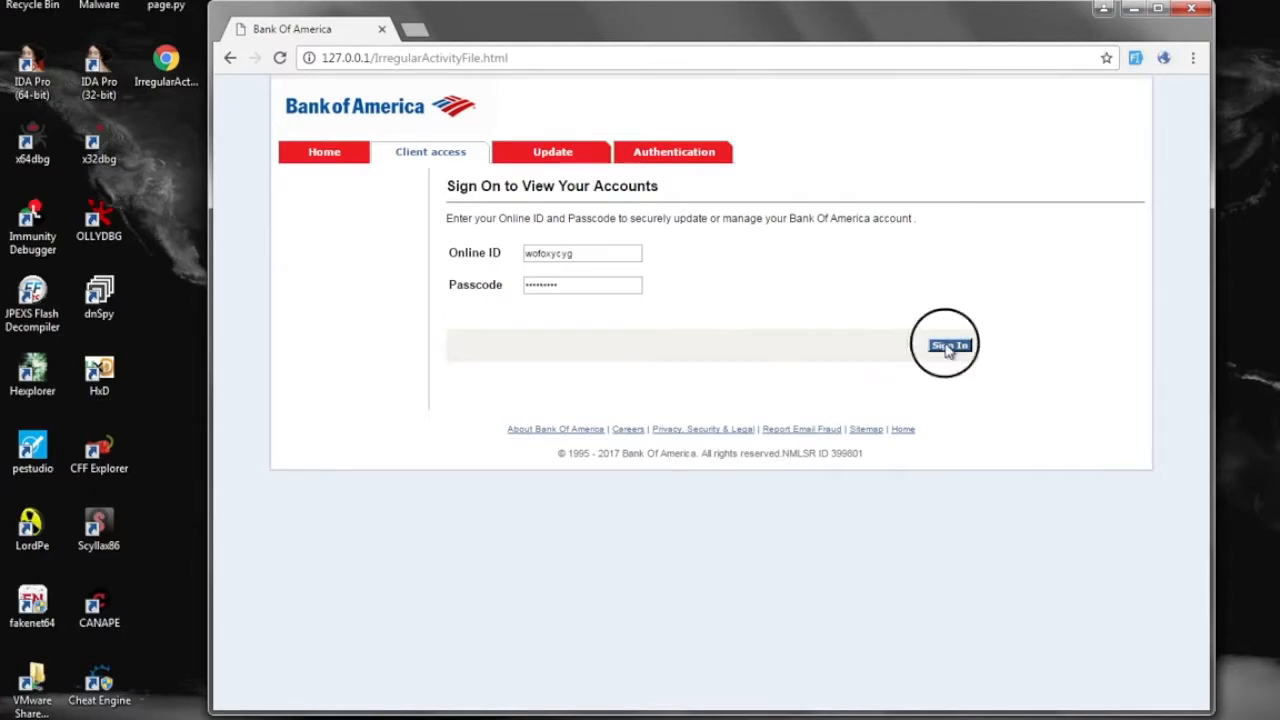
click(948, 345)
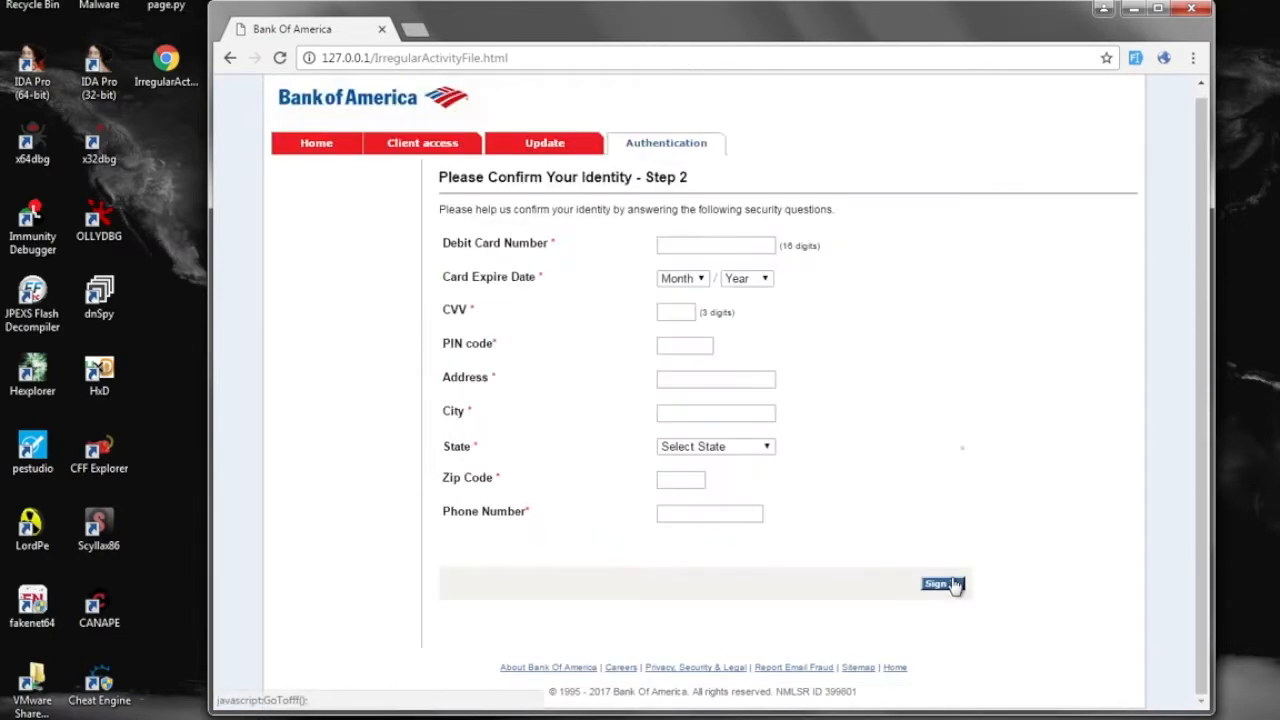
click(715, 245)
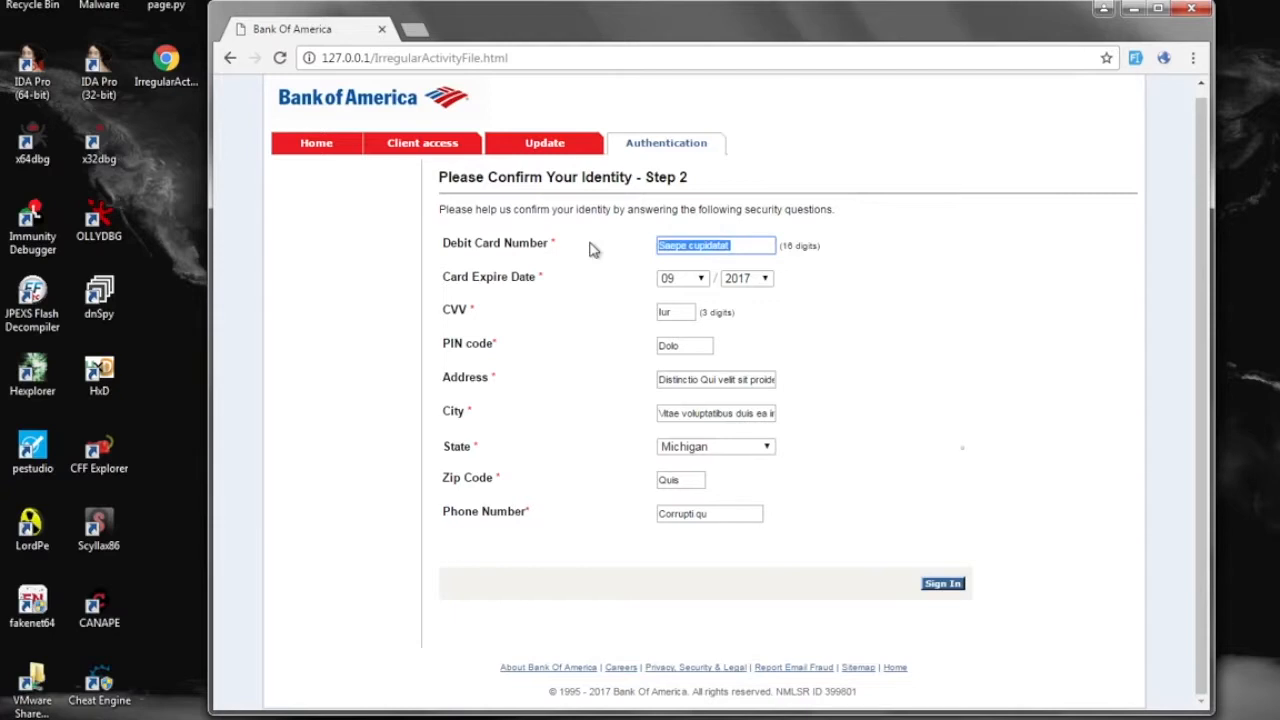
text(1111111111111111)
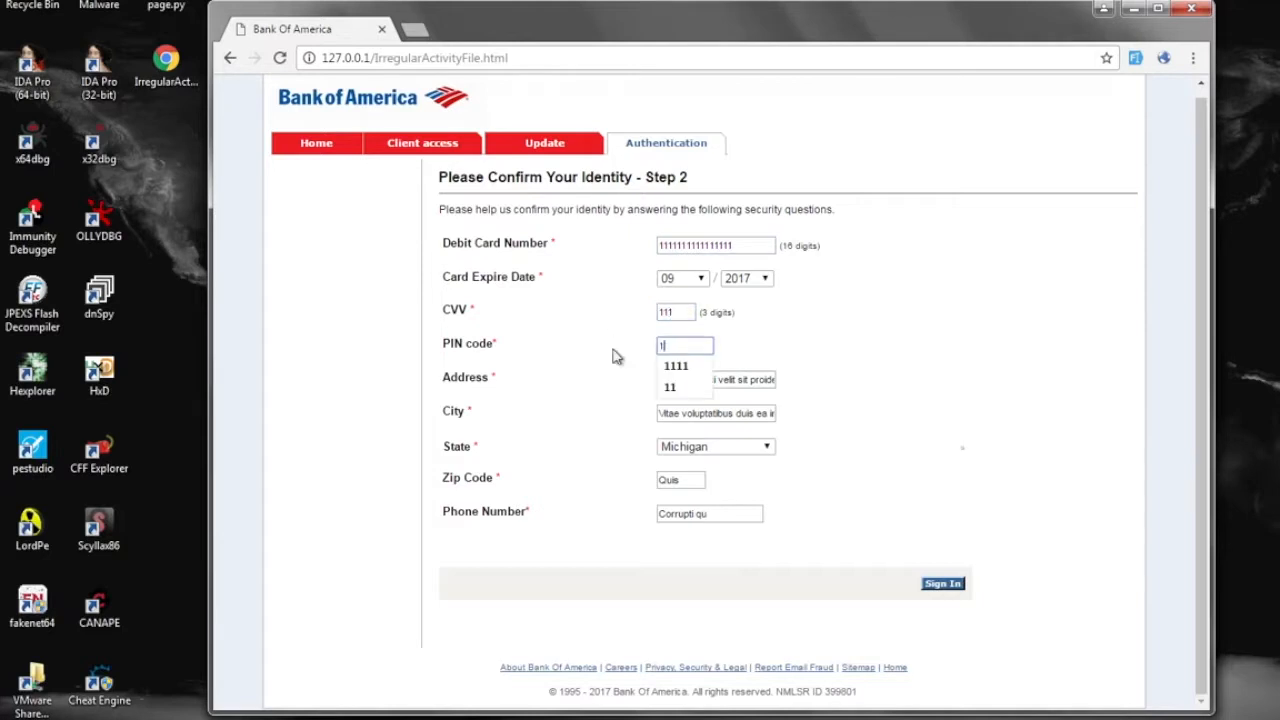
Step: Enter Zip Code 11111 and submit the Step 2 form to /sopp.php
click(676, 365)
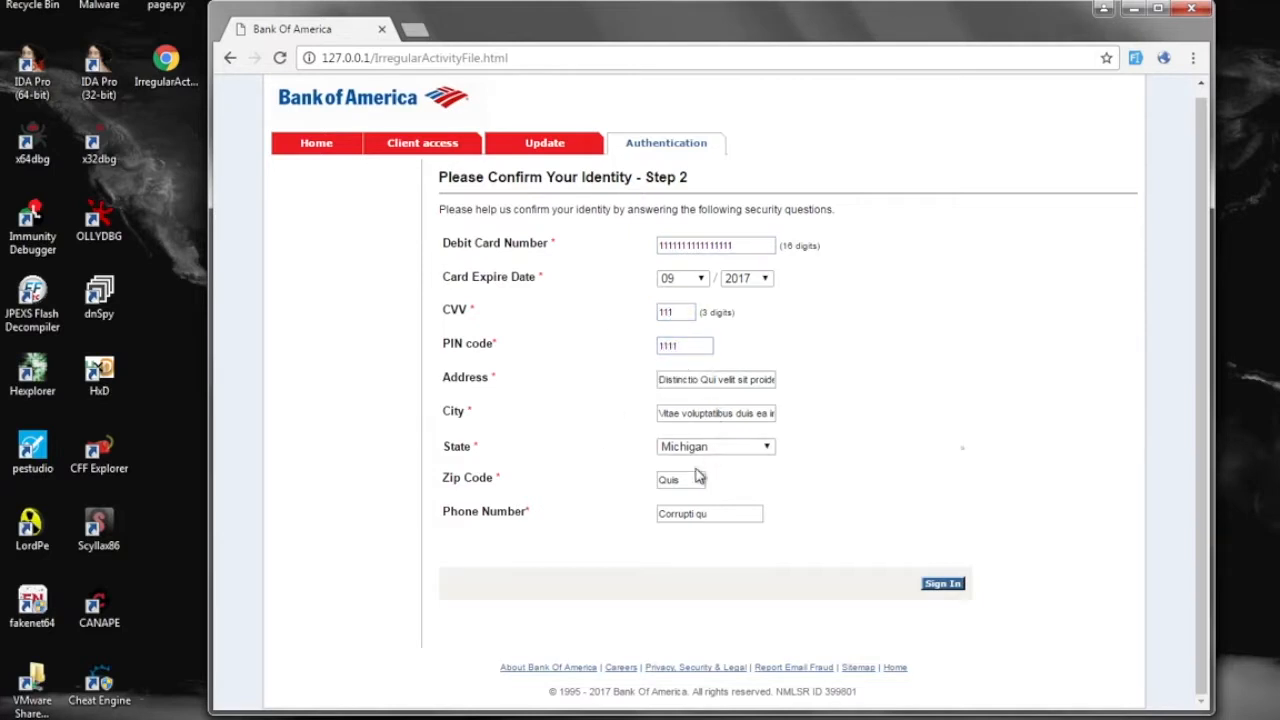
text(11111)
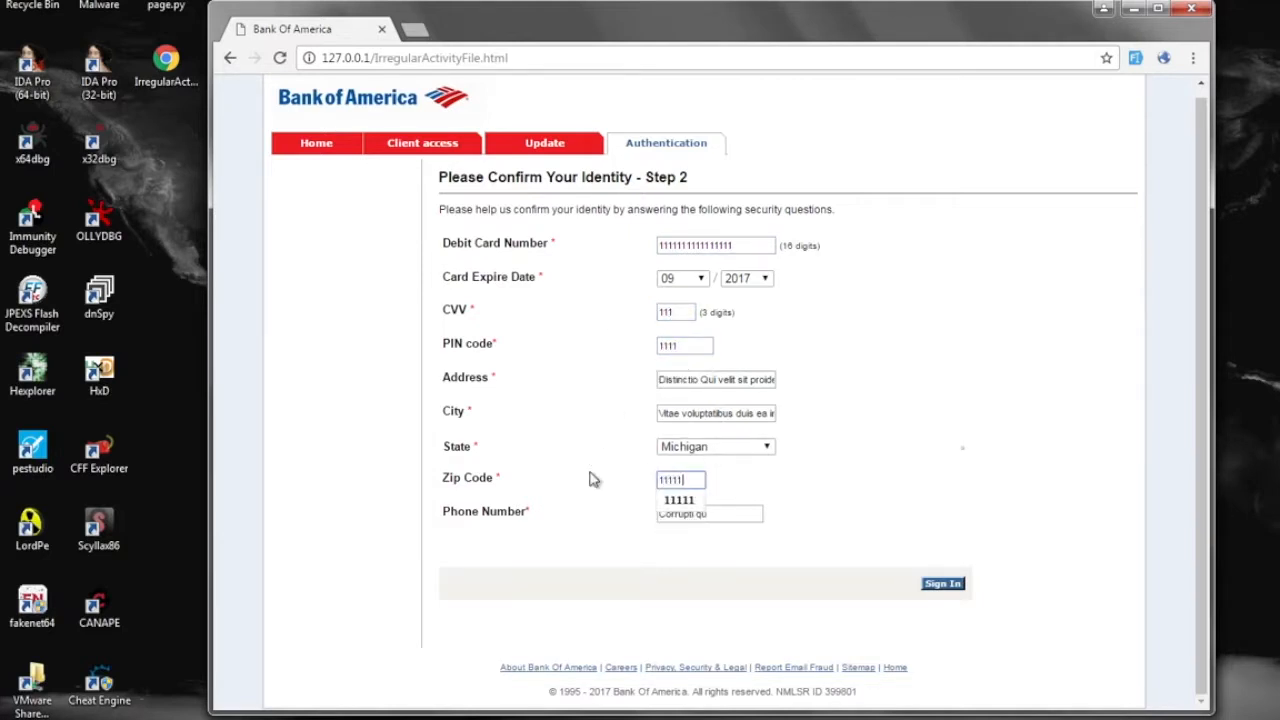
click(941, 583)
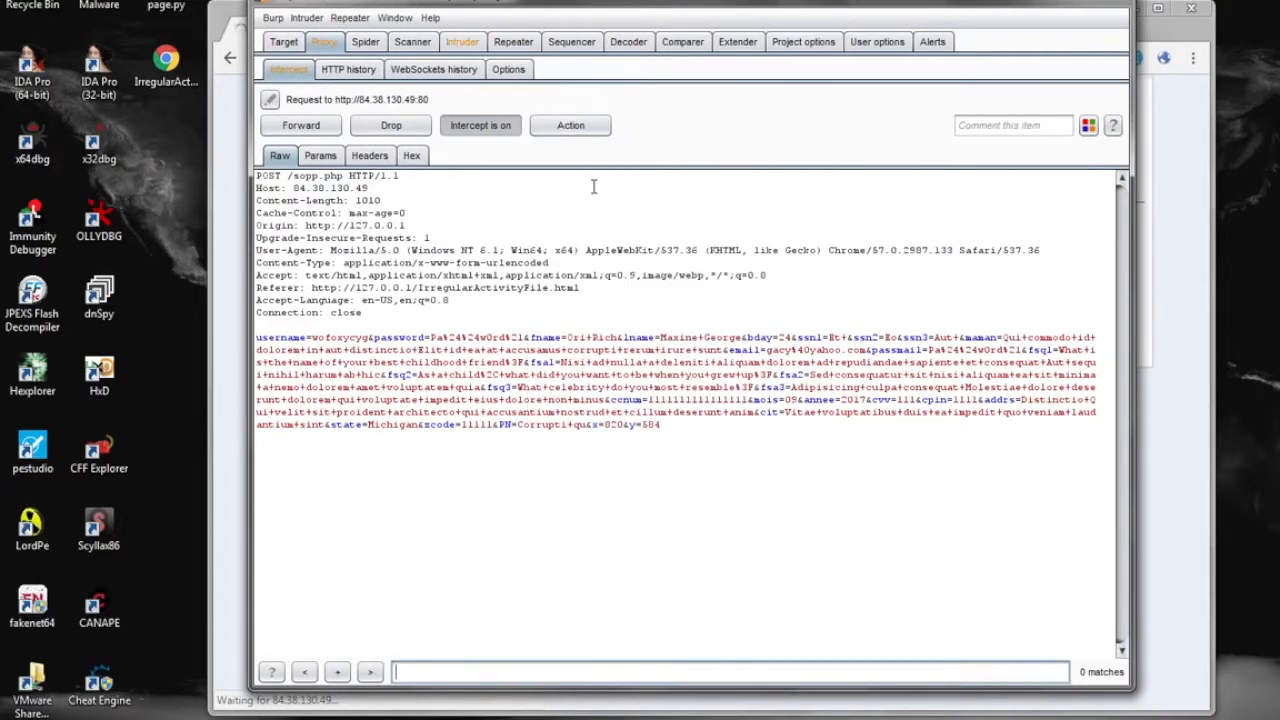
Step: Open Intruder's Payloads settings for the attack on 84.38.130.49 port 80
click(461, 41)
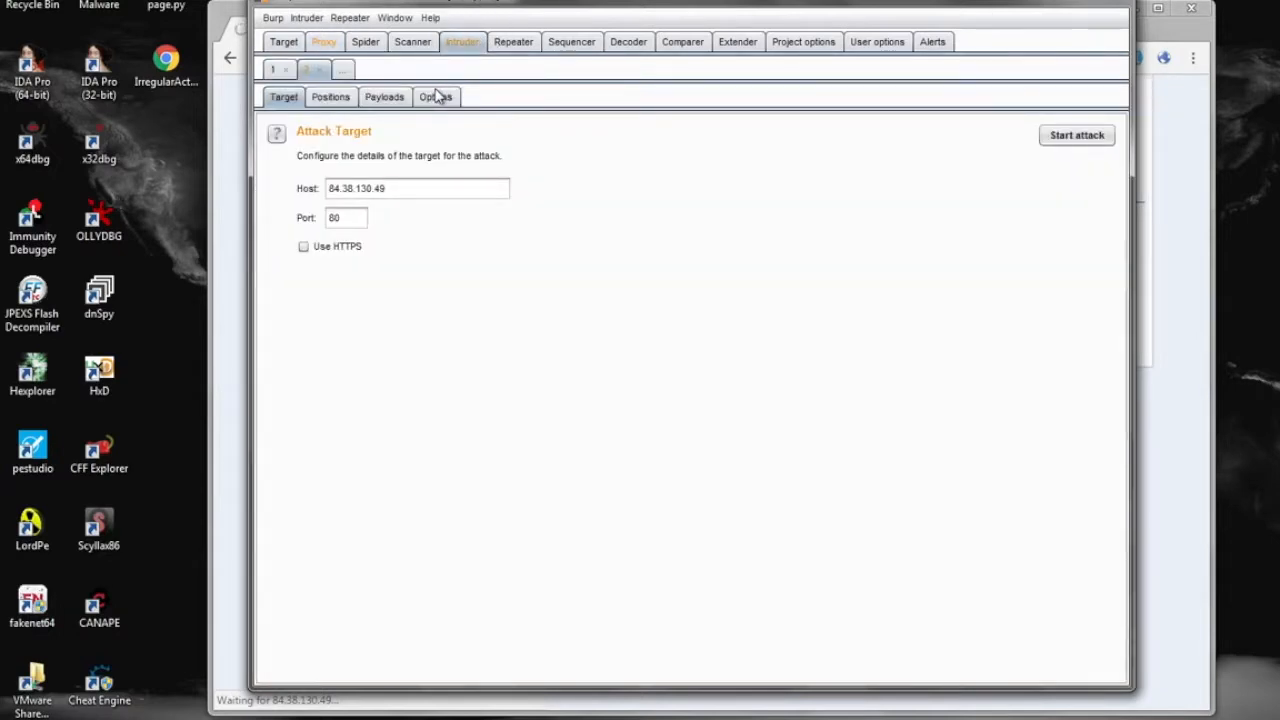
click(435, 96)
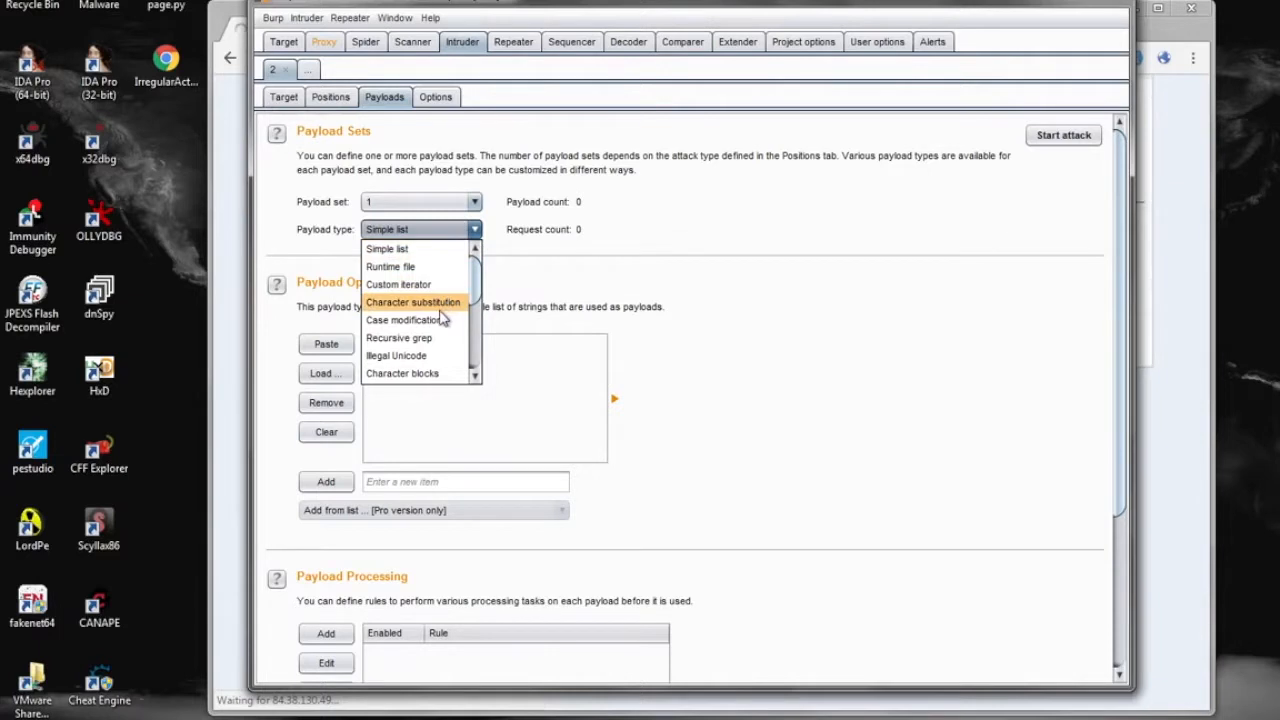
Step: Switch payloads to character substitution and add the first junk words, including 'your' and 'stupid'
click(413, 302)
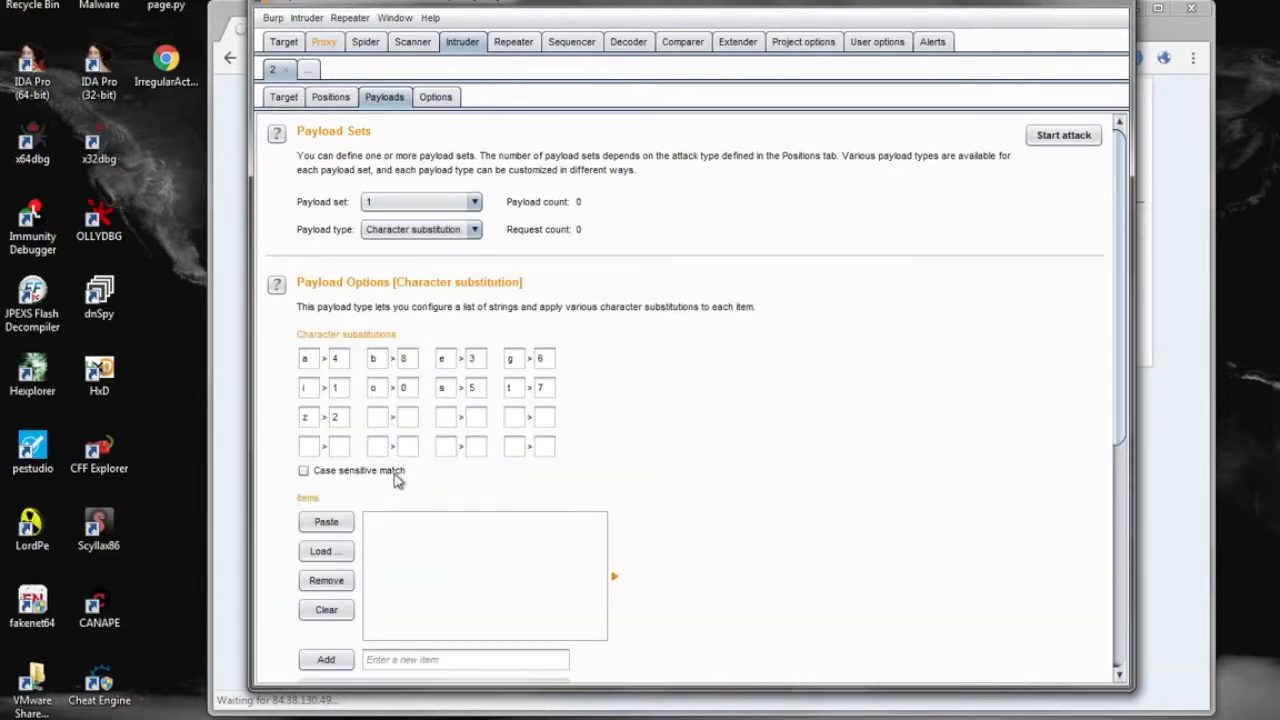
scroll(down, 3)
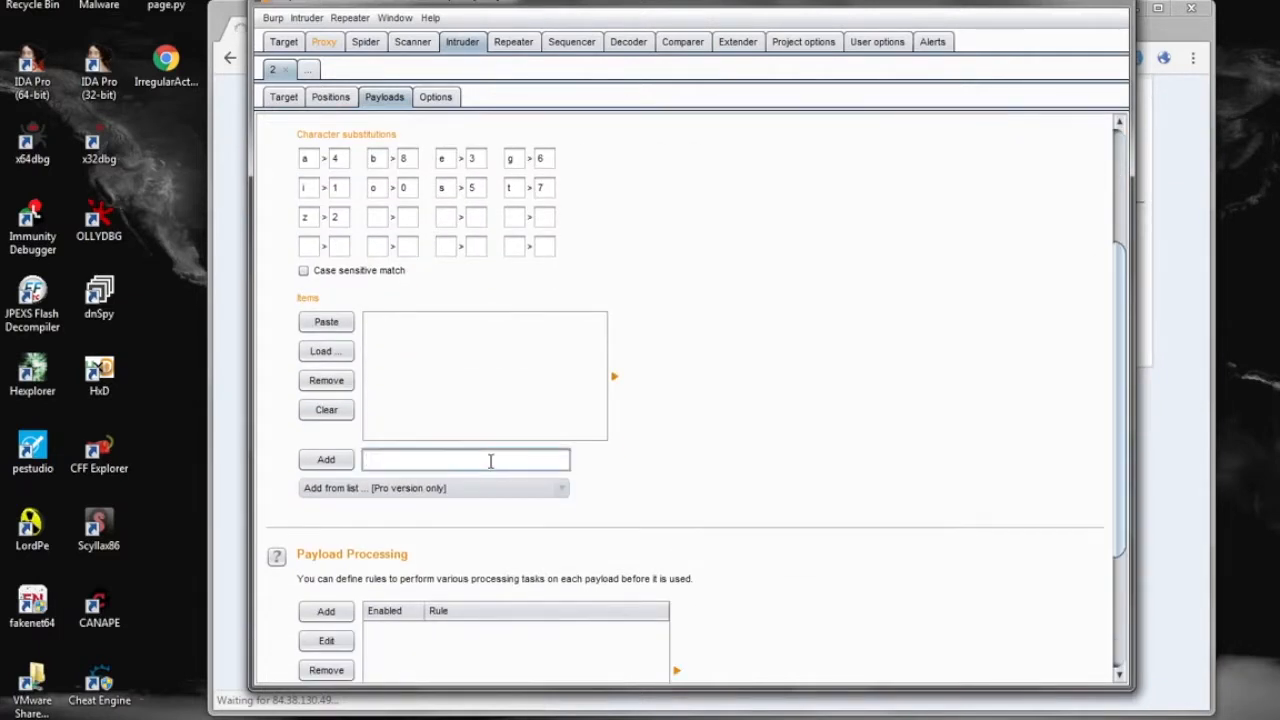
text(uck)
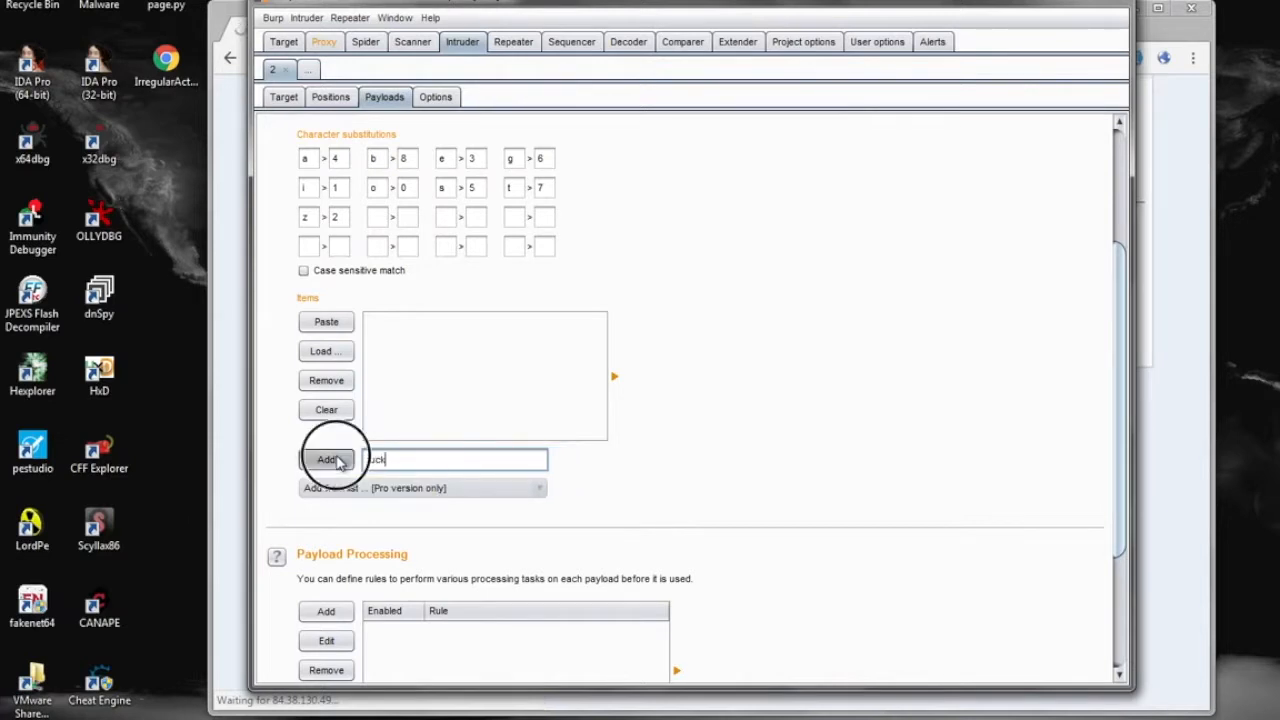
click(326, 459)
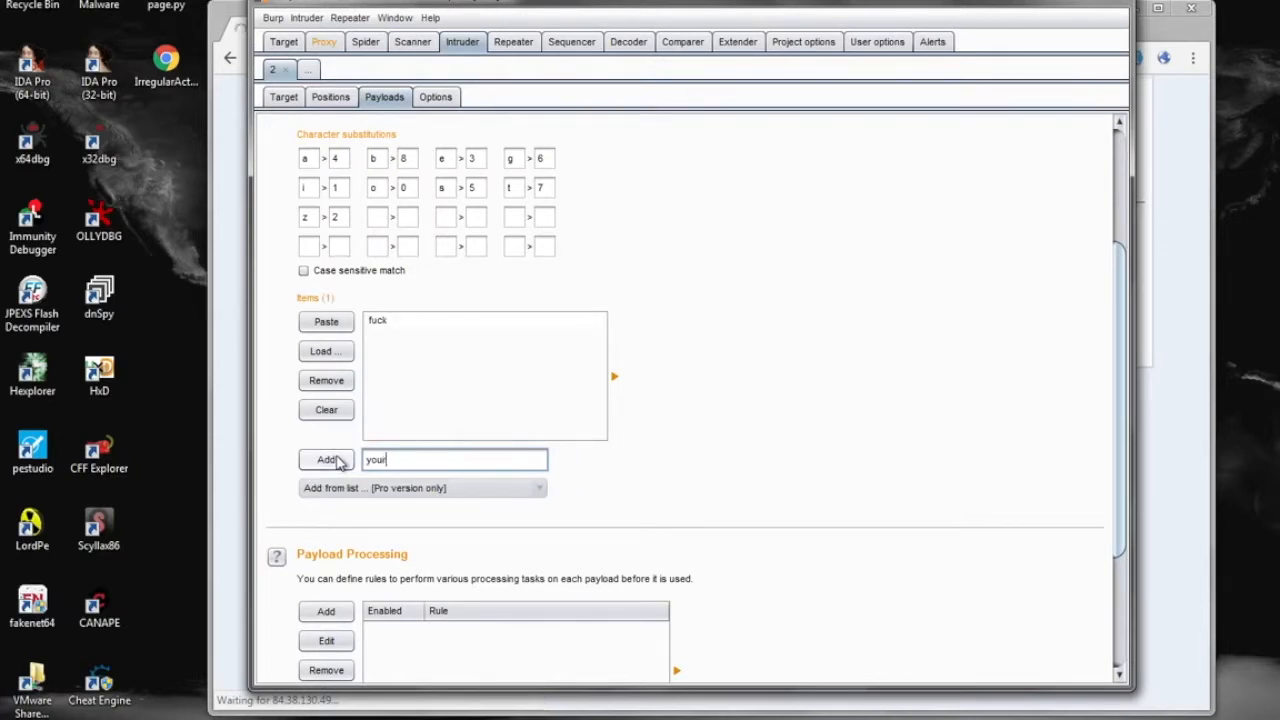
click(326, 459)
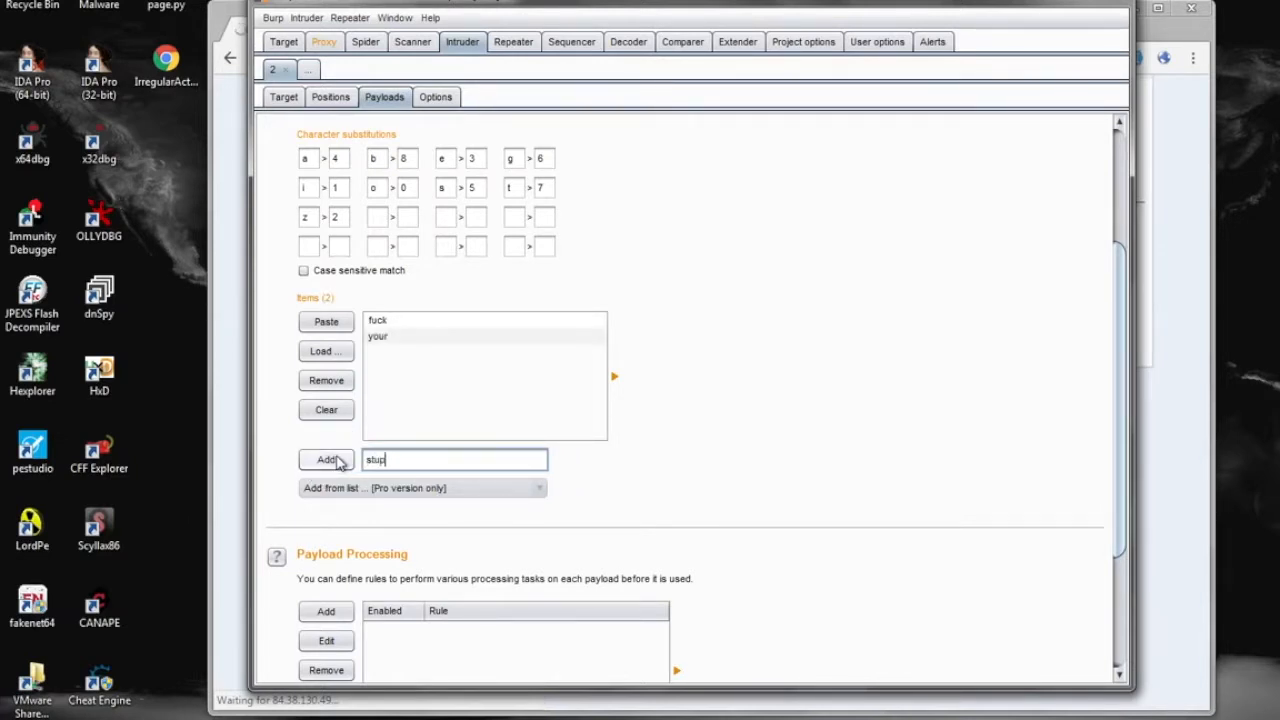
click(326, 459)
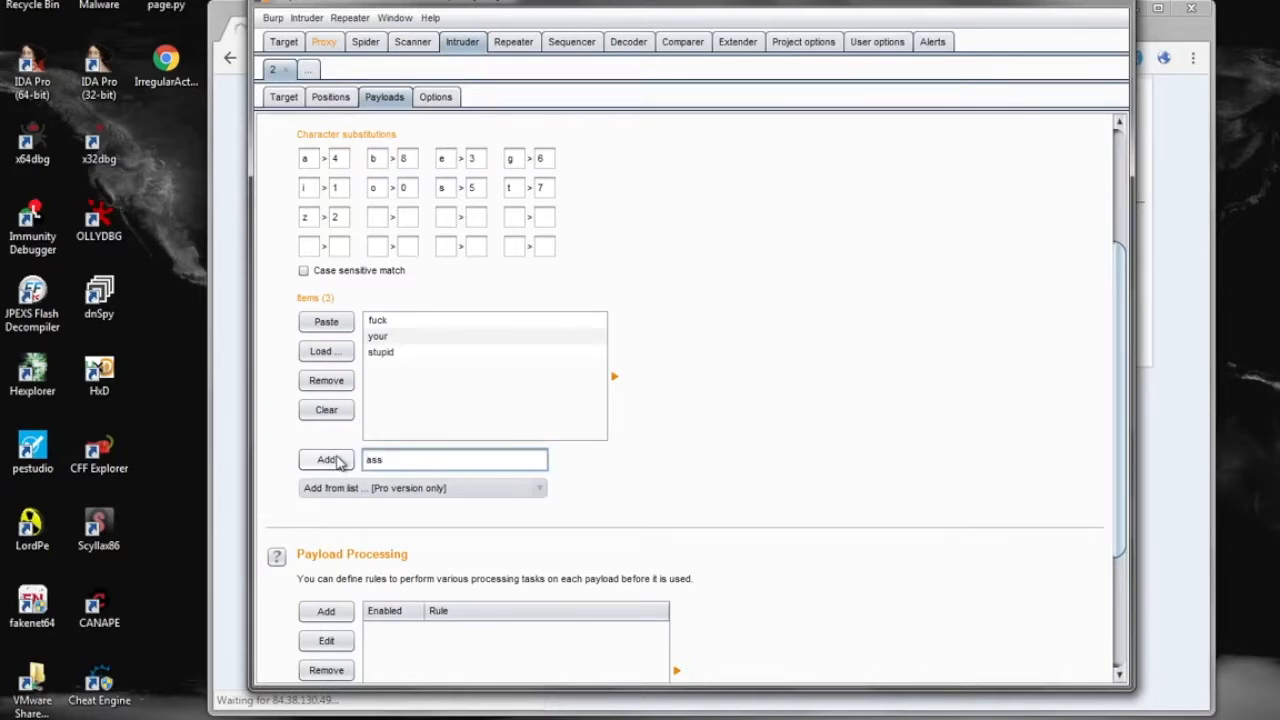
Step: Add 'ass', 'and' and 'to' to the payloads, return to Target, and close Chrome
click(326, 459)
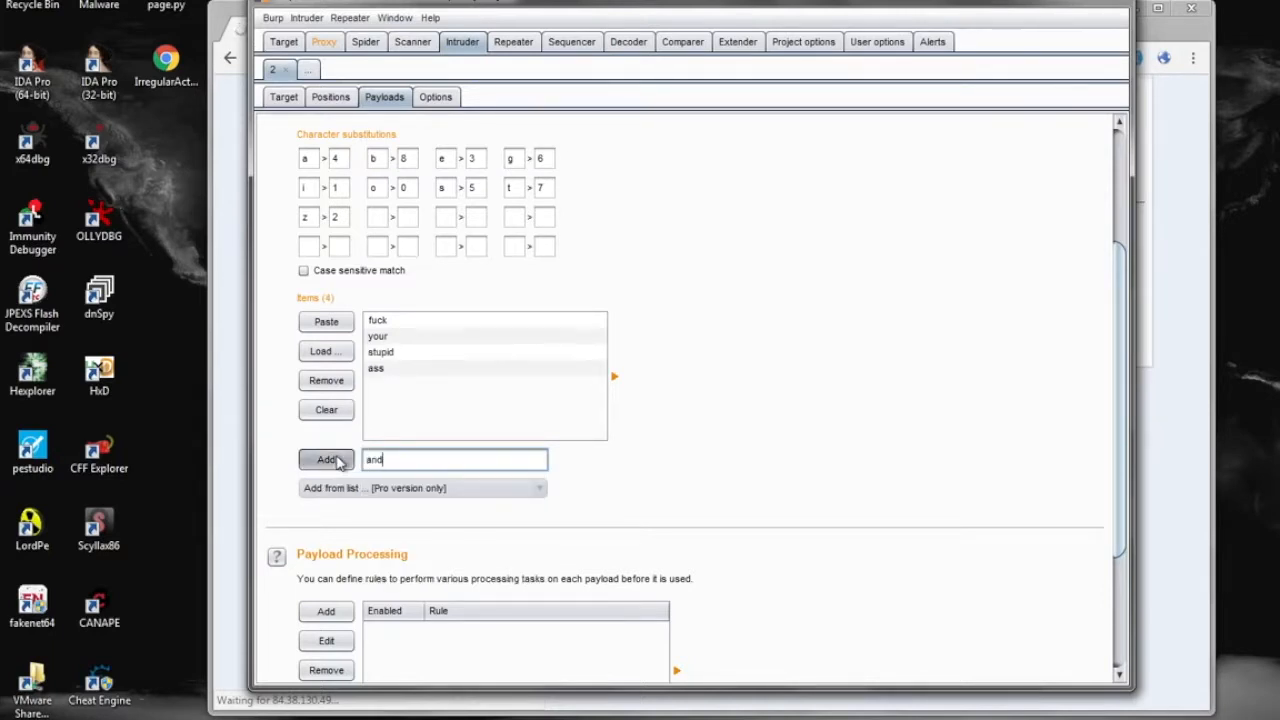
click(326, 459)
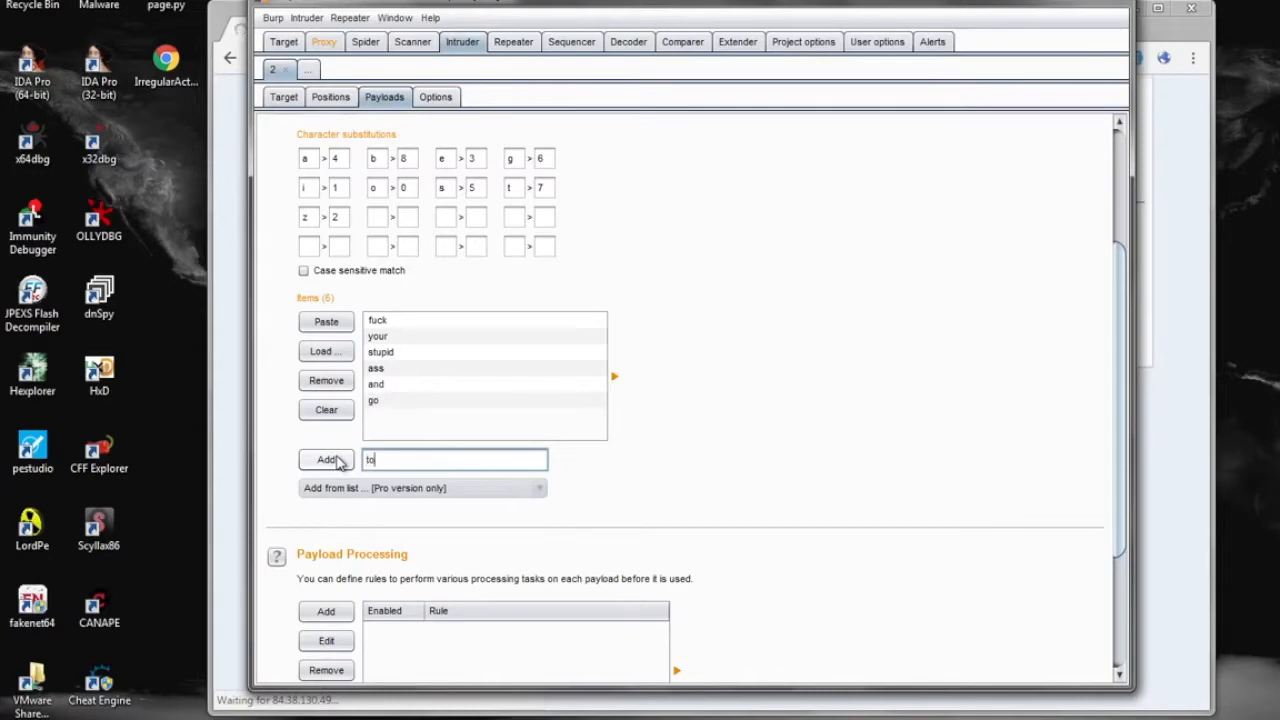
click(326, 459)
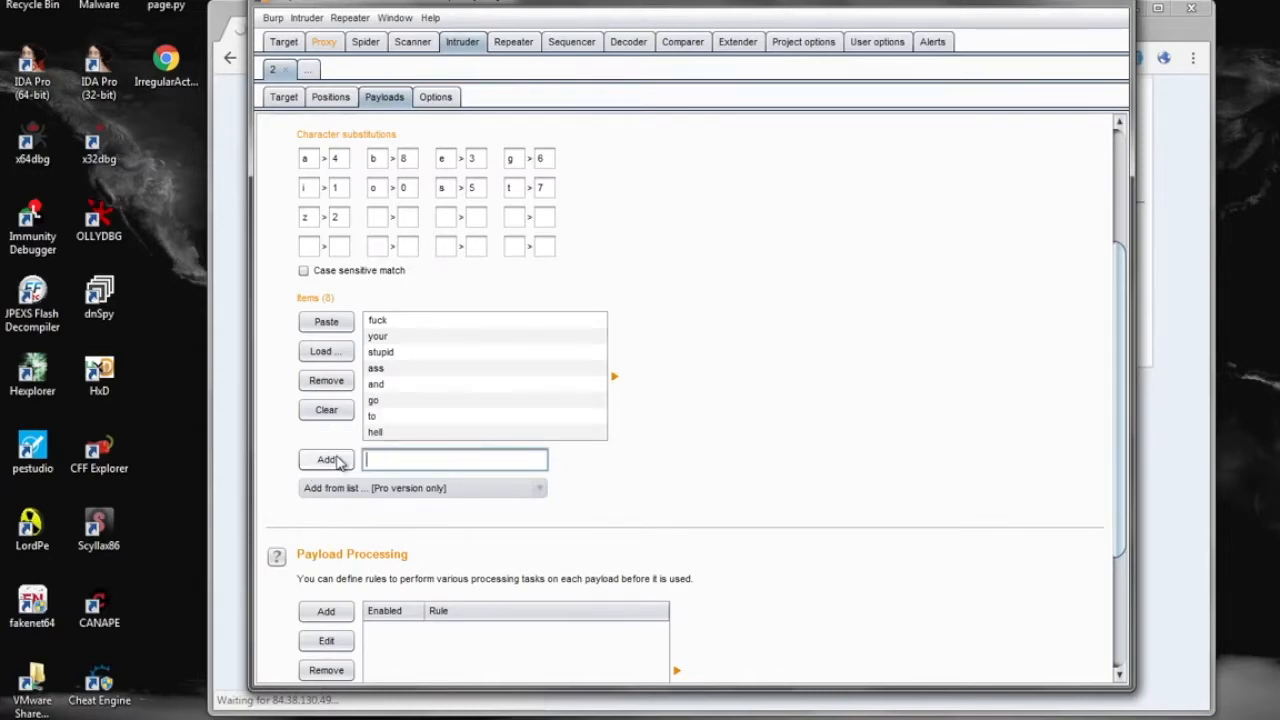
mouse_move(331, 97)
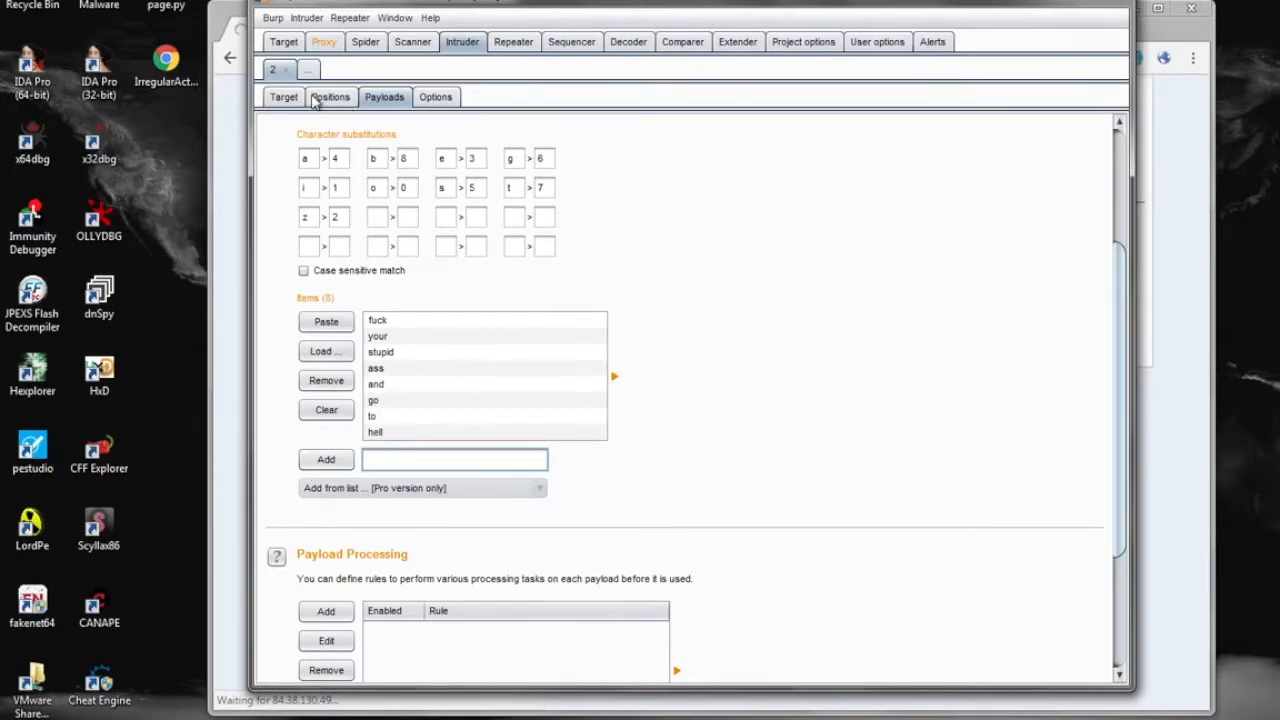
click(283, 96)
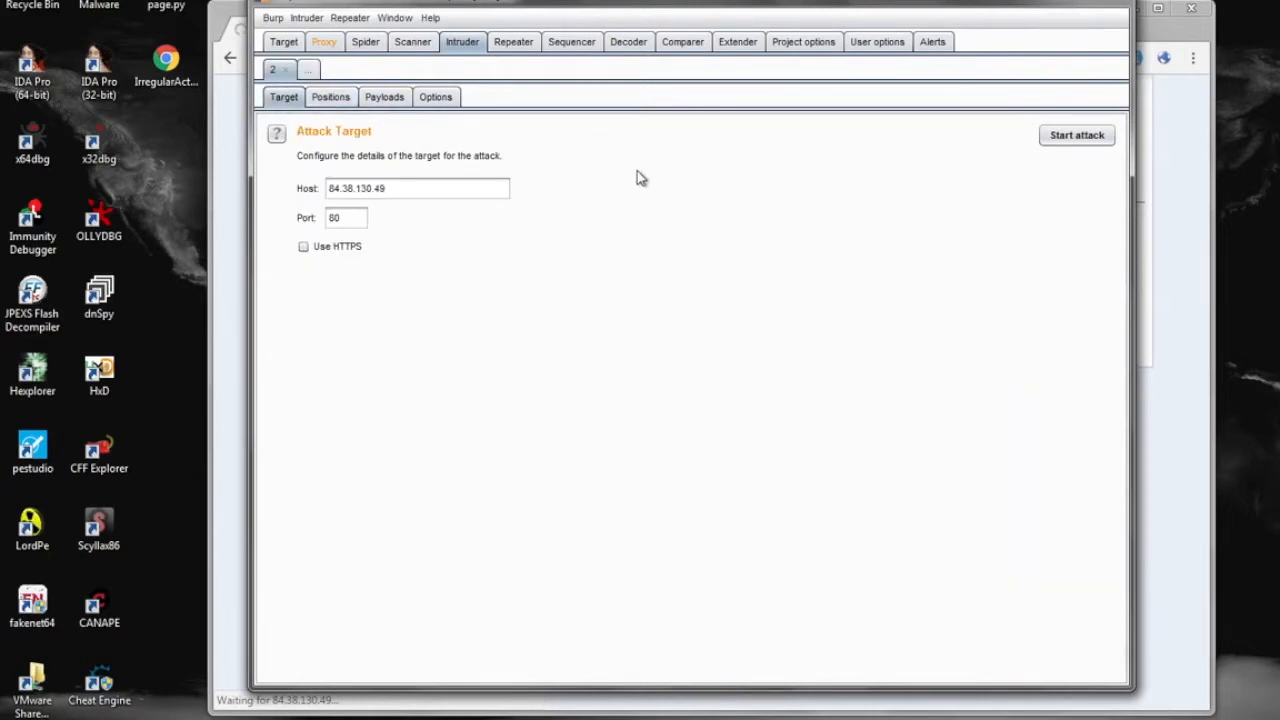
mouse_move(1116, 586)
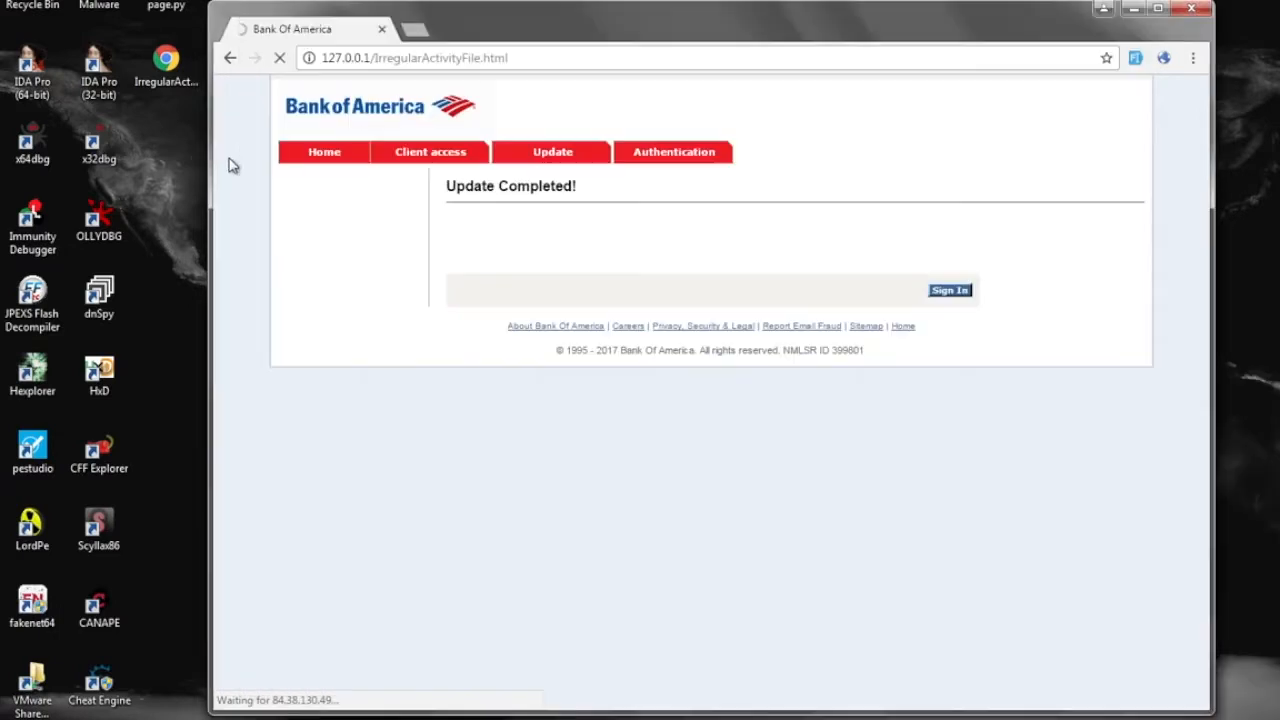
mouse_move(1193, 9)
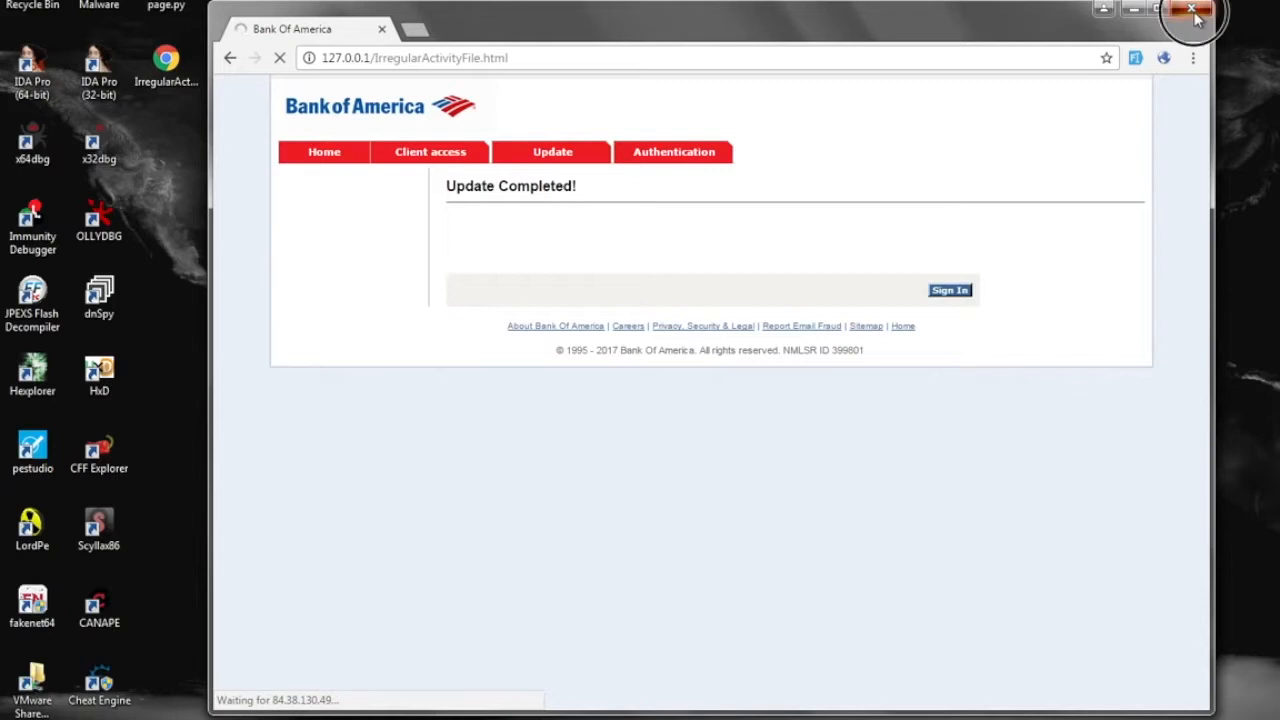
click(1193, 9)
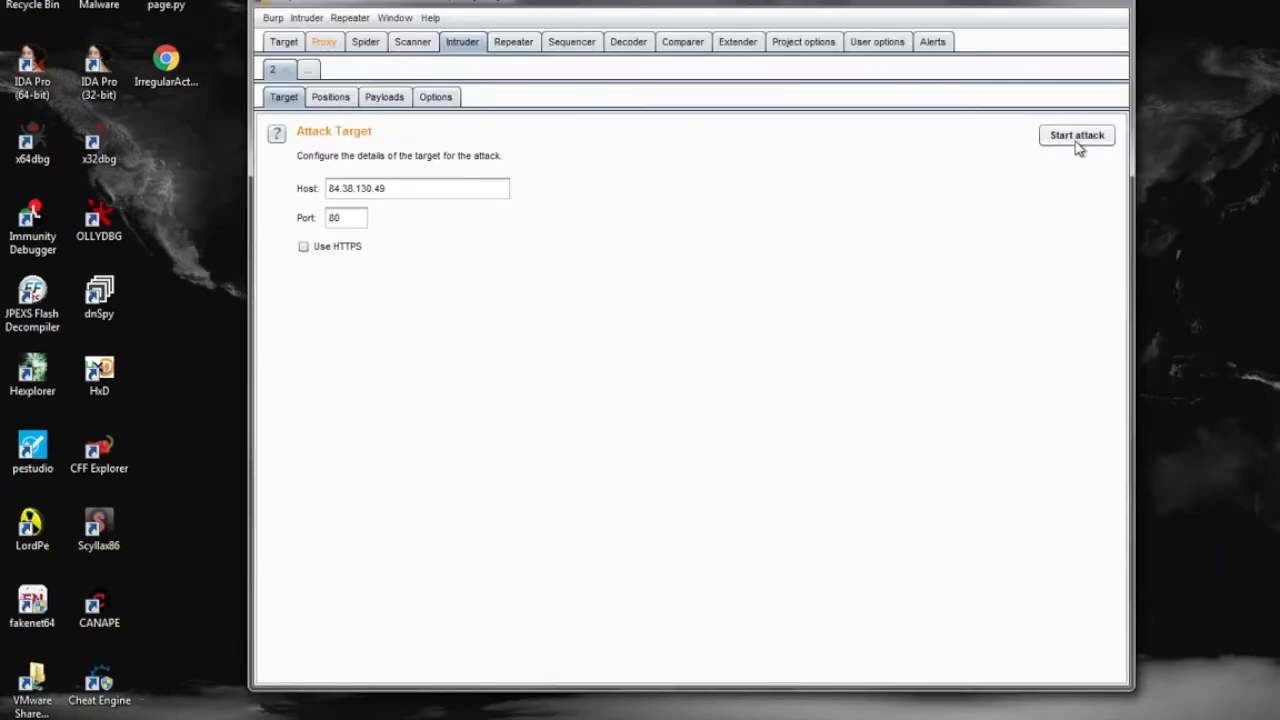
Step: Start the Intruder attack, sending substituted payloads like y0ur to the phishing endpoint
click(1077, 135)
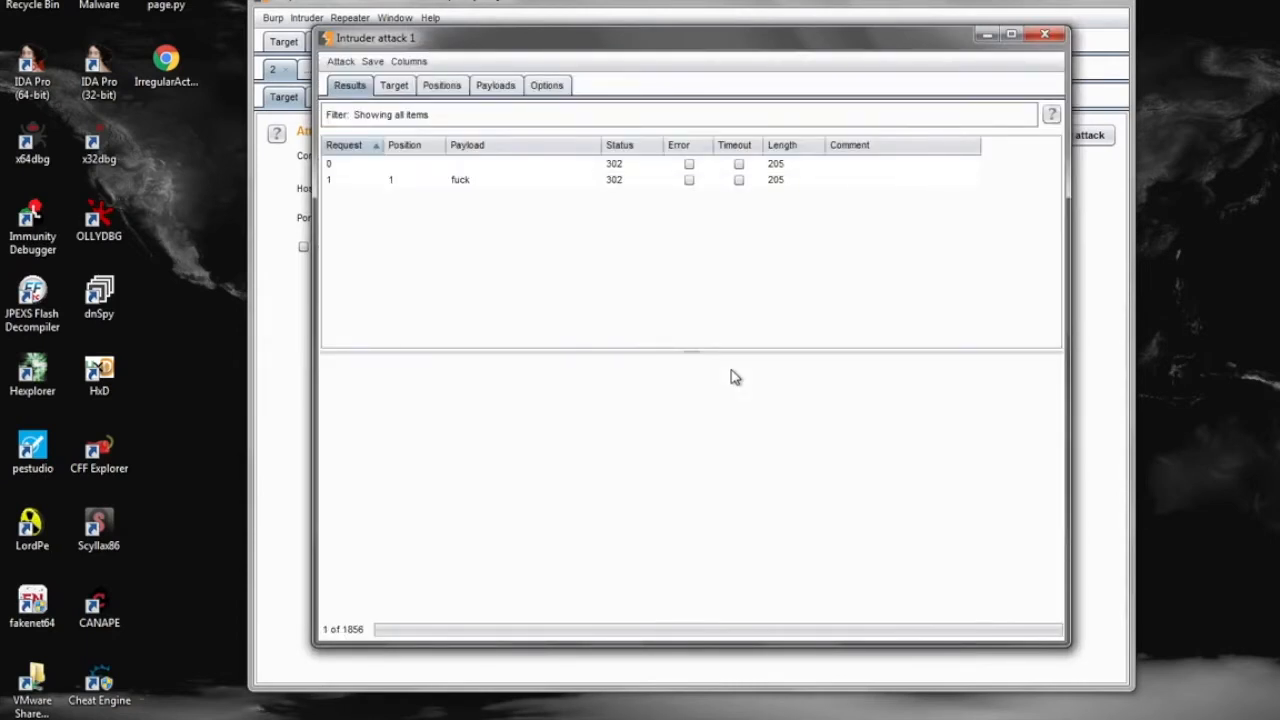
mouse_move(472, 443)
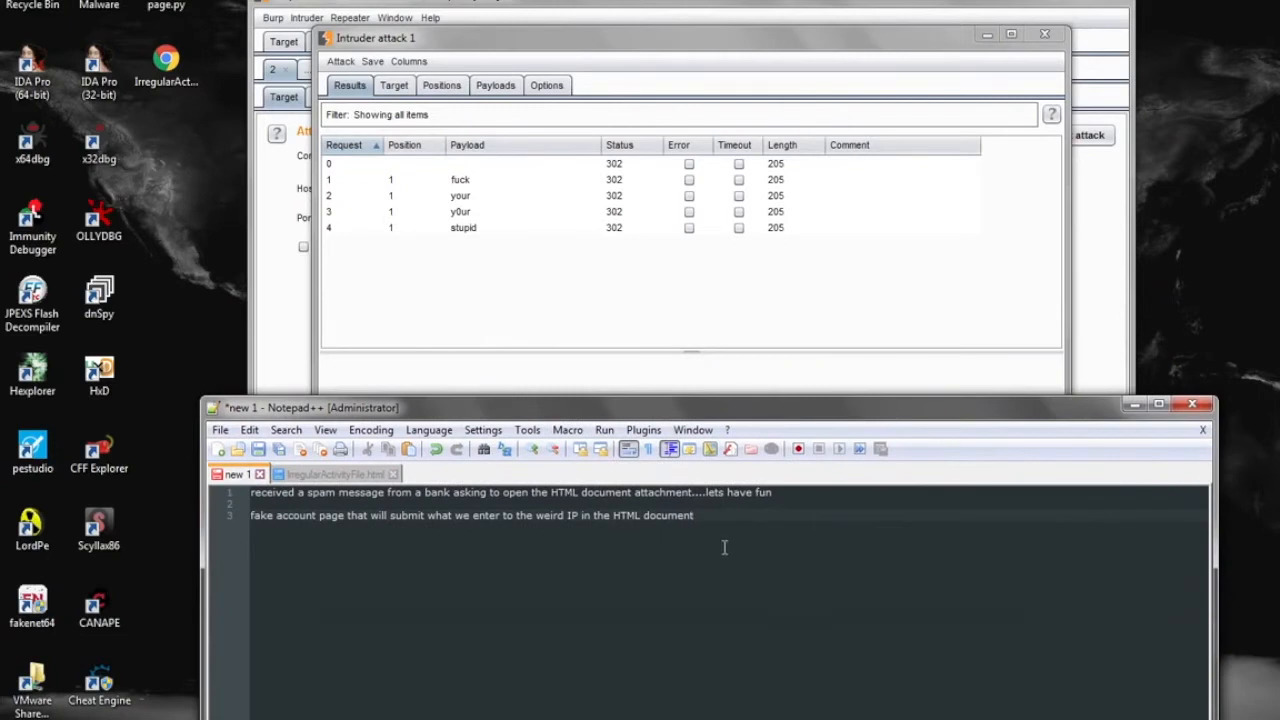
Step: Note that the PHP endpoint redirects to bankofamerica.com and that junk words are being sent
text(so)
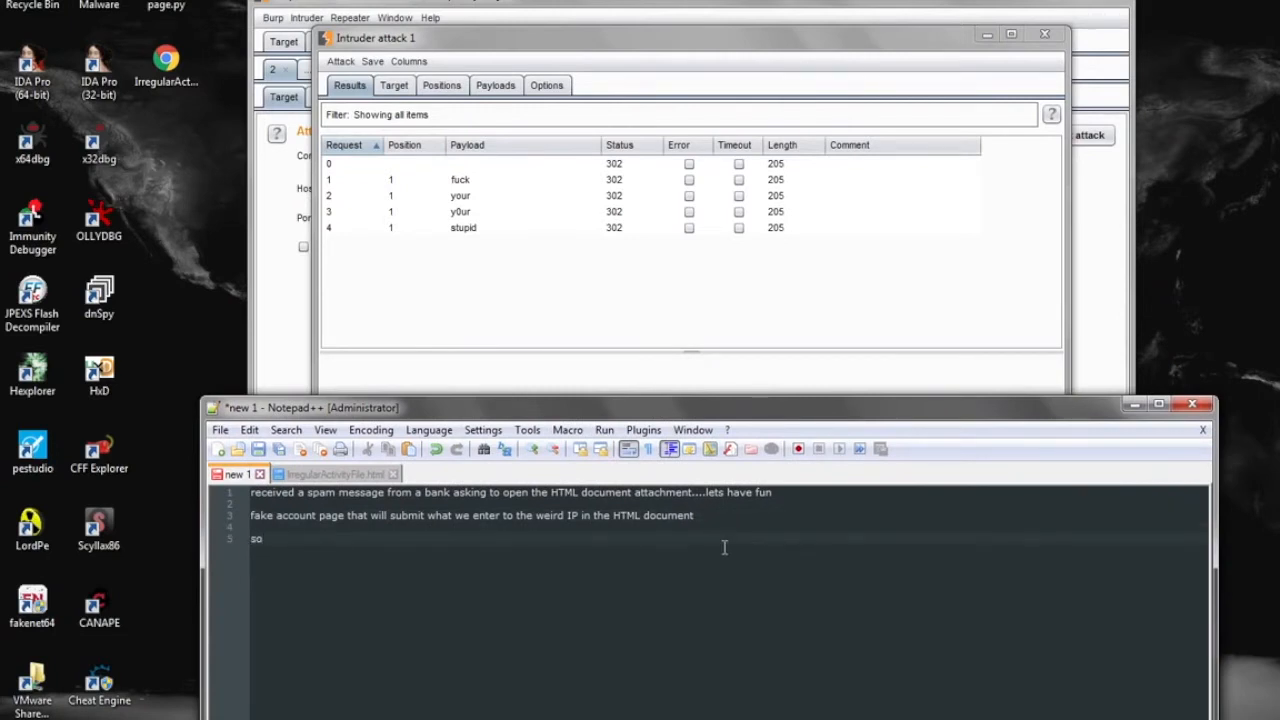
text(the php we're submitting to will redirect to bankofamerica.com)
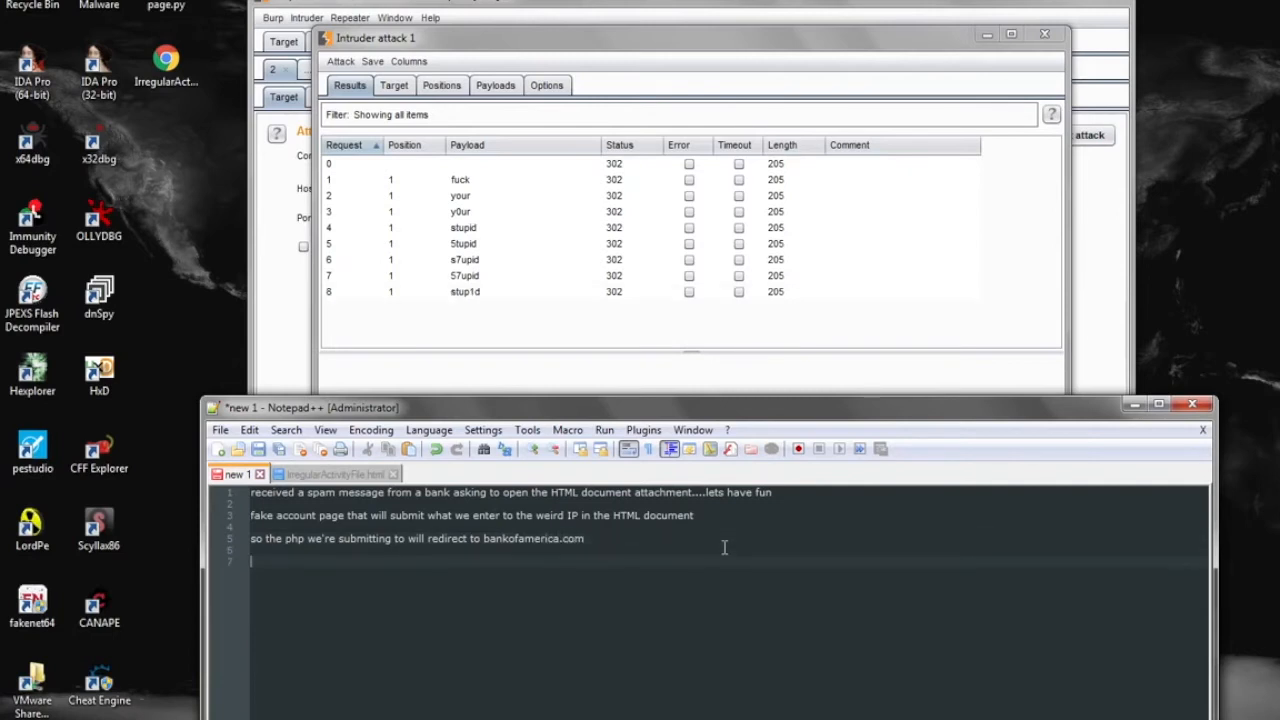
text(but nd)
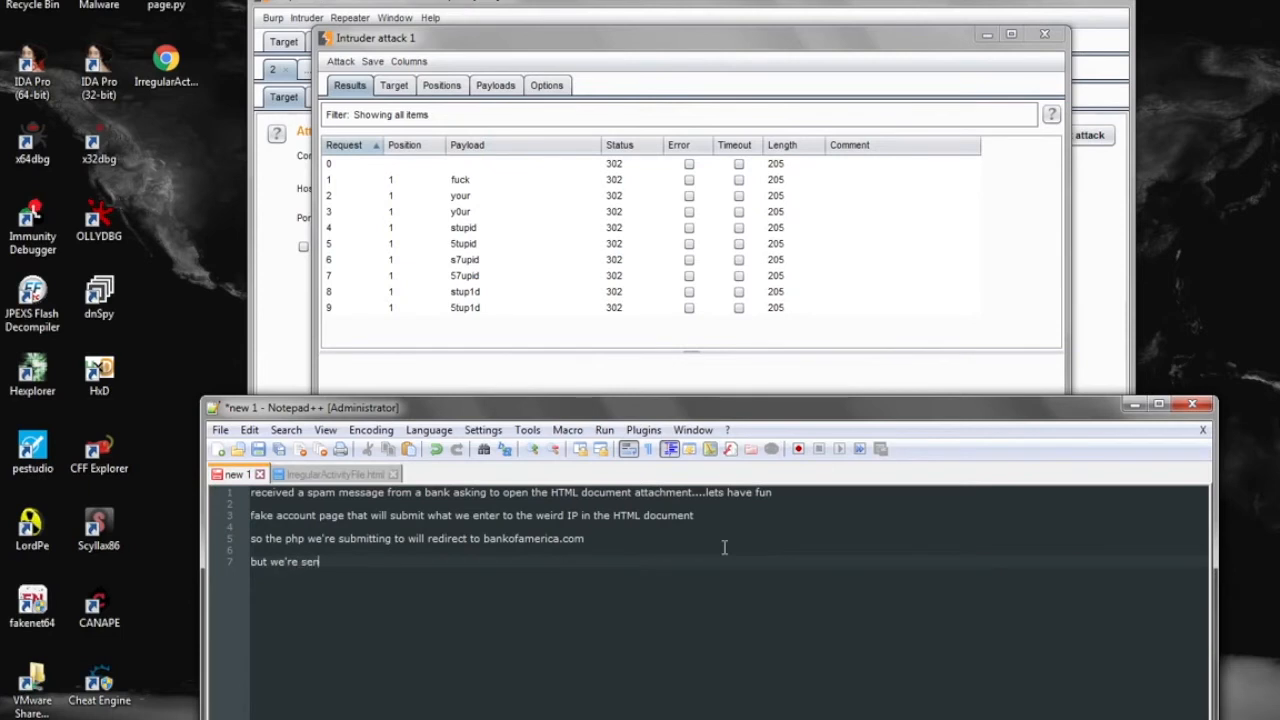
text(nding his stupid a)
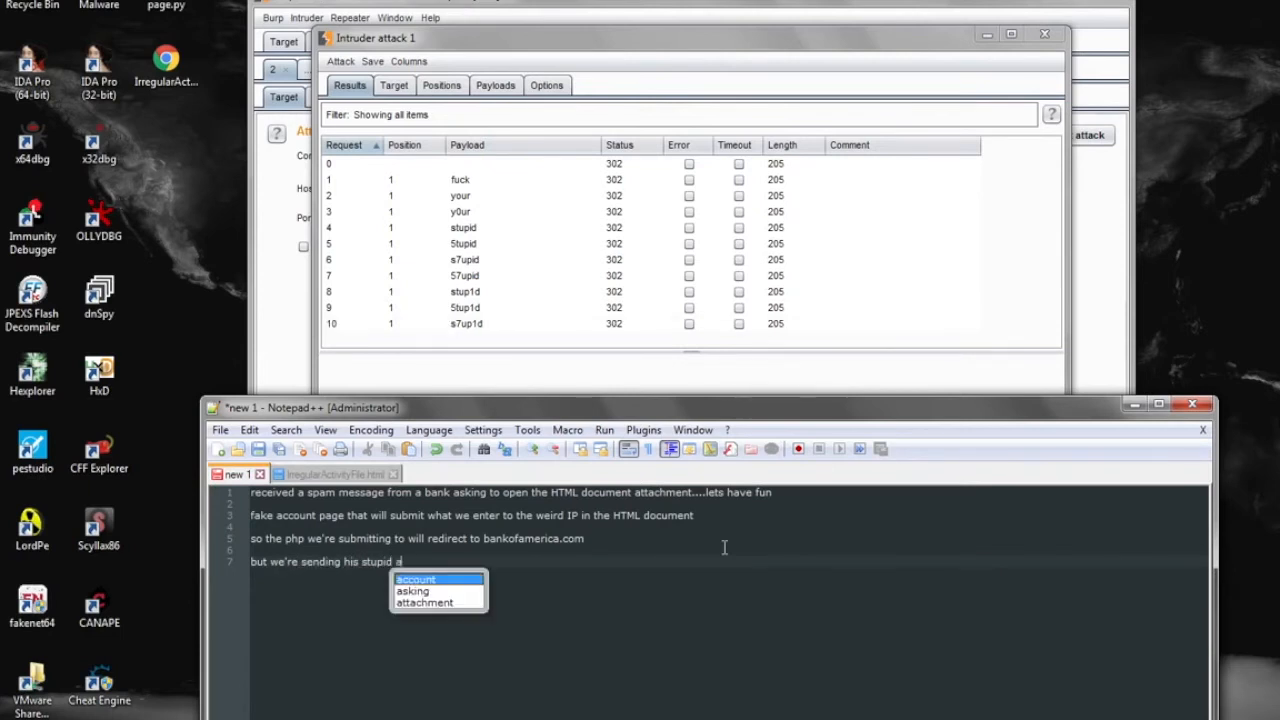